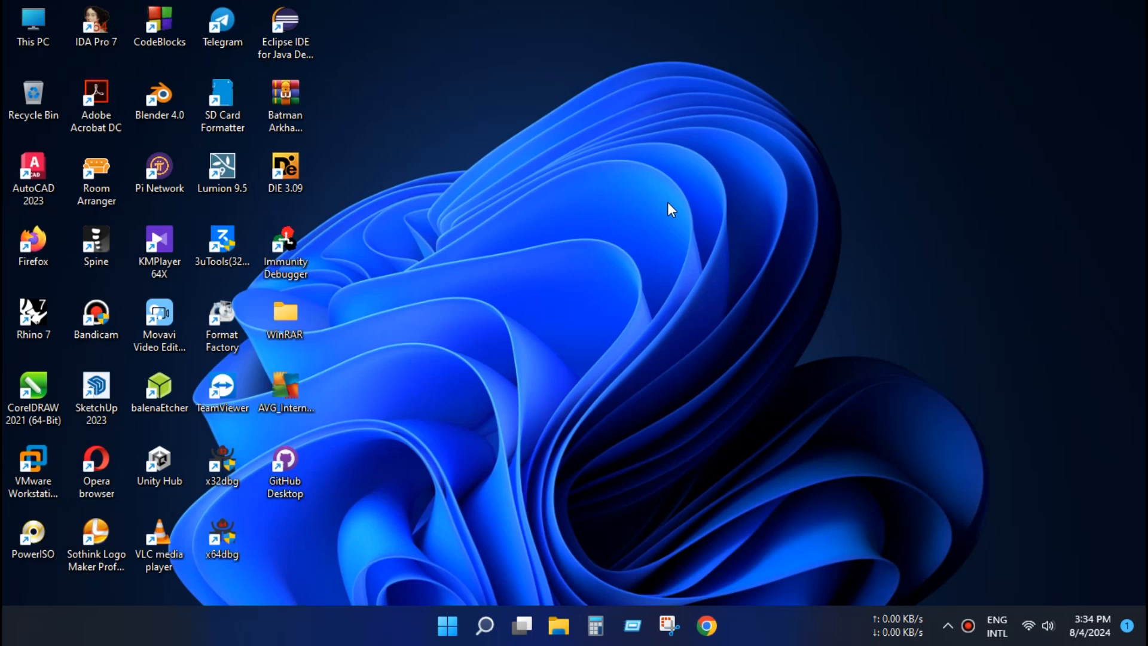
{"action": "mouse_move", "coordinate": [121, 120]}
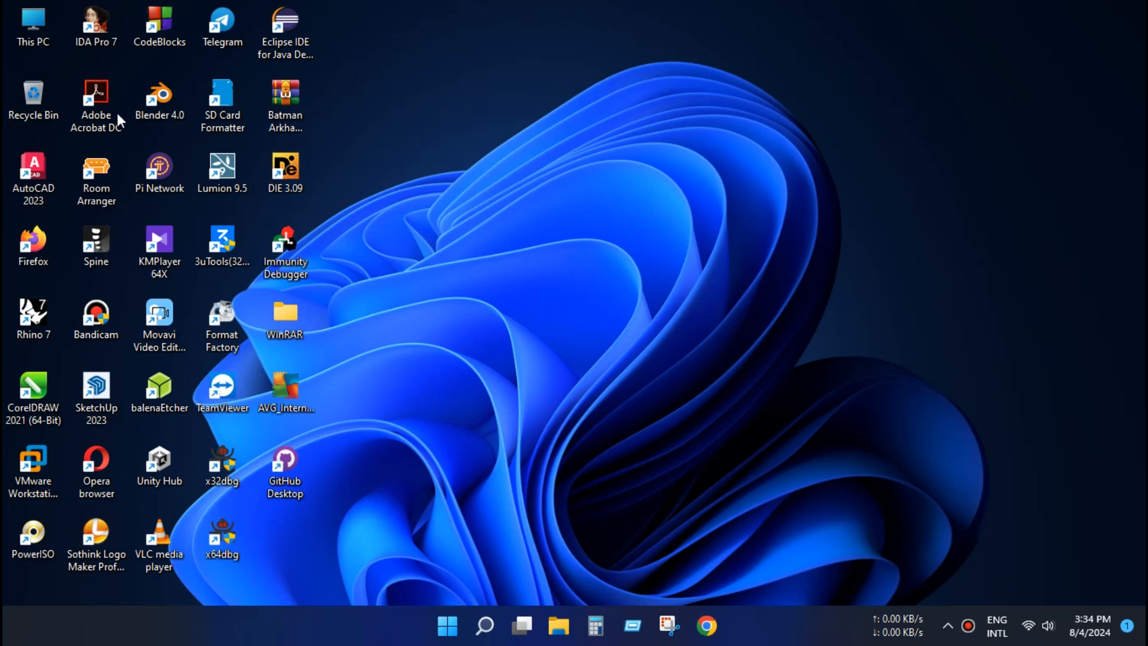
{"action": "mouse_move", "coordinate": [28, 58]}
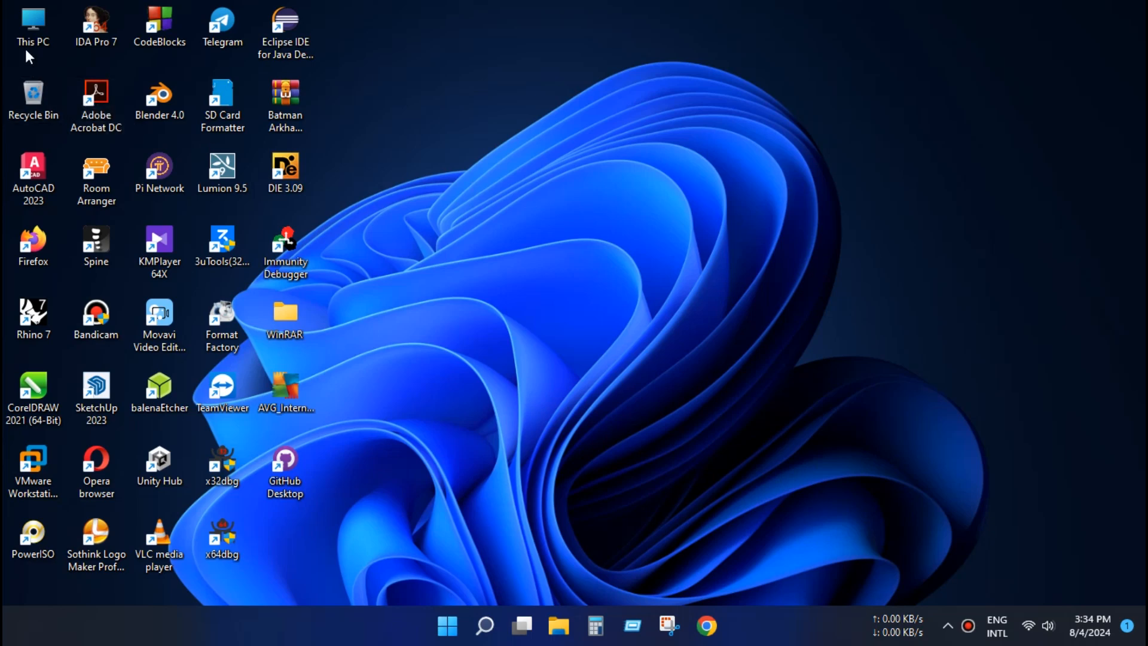
Open This PC from the desktop to show the user folders and drives C:, D:, E:, F:
{"action": "left_click", "coordinate": [31, 18]}
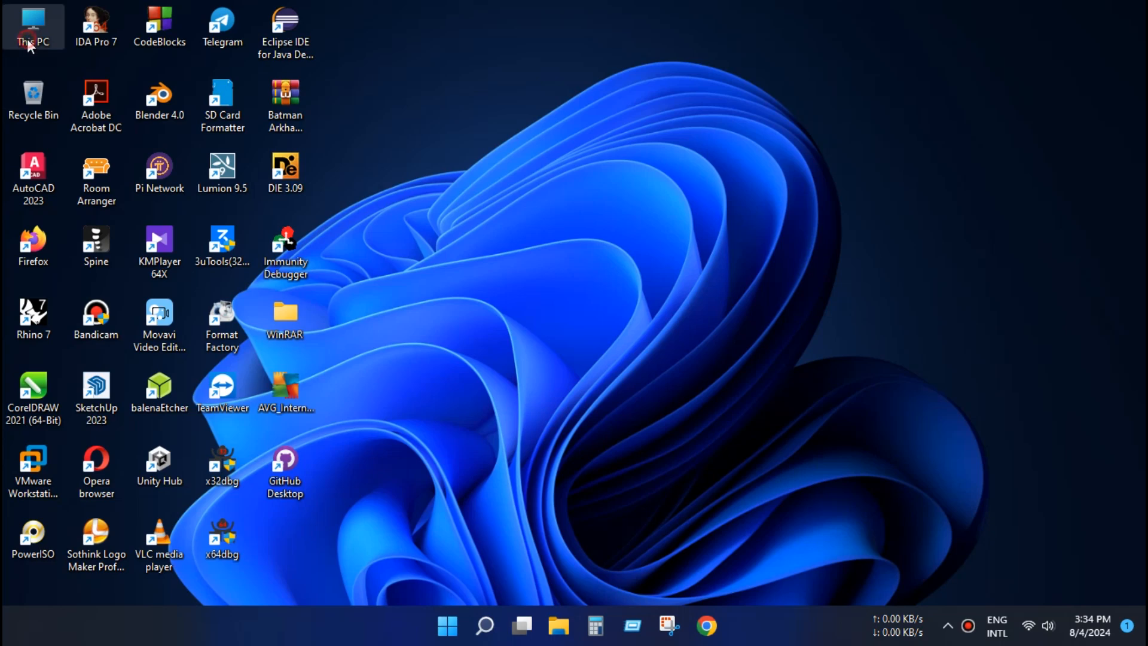
{"action": "double_click", "coordinate": [31, 21]}
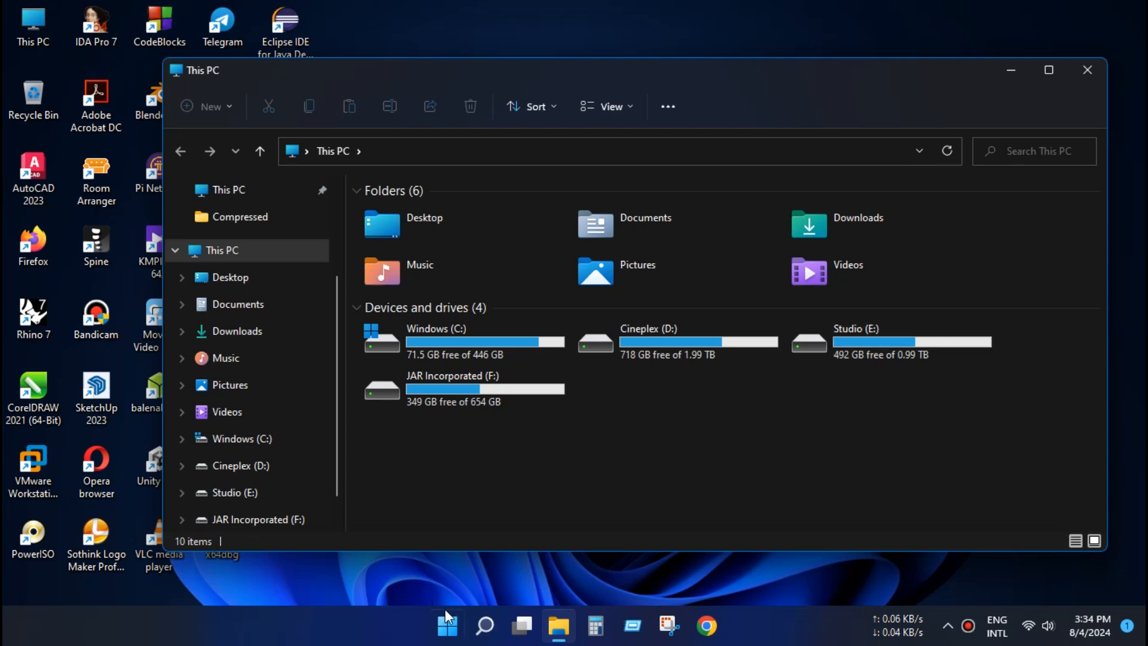
Open Computer Management via Manage and show Disk Management down to Disk 2
{"action": "right_click", "coordinate": [447, 626]}
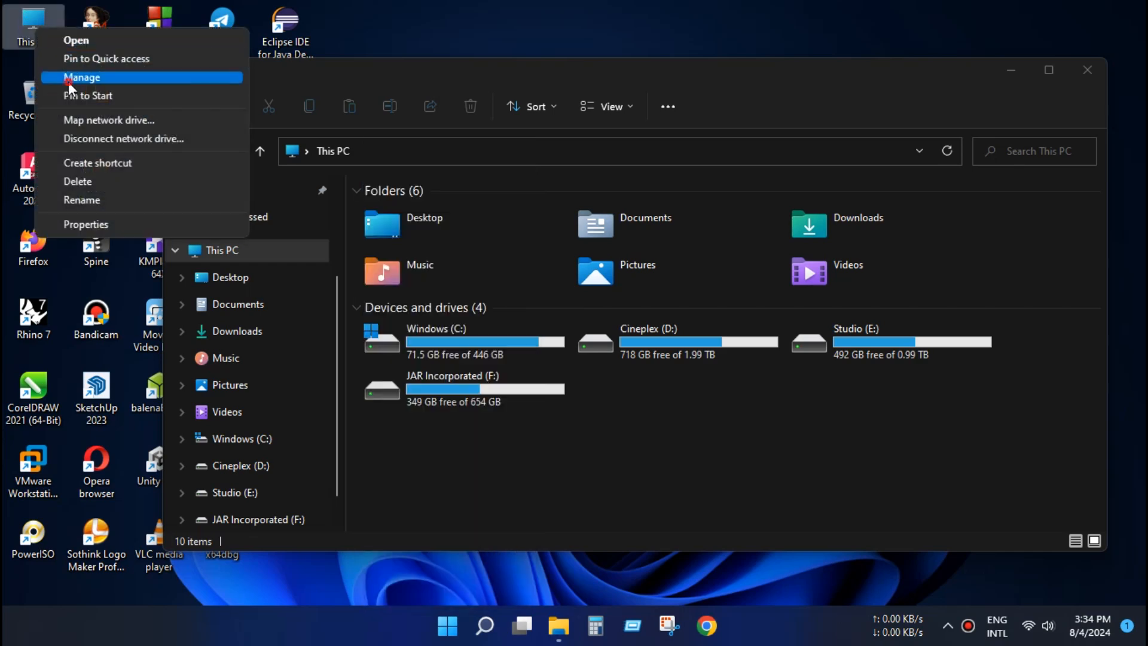
{"action": "left_click", "coordinate": [81, 77]}
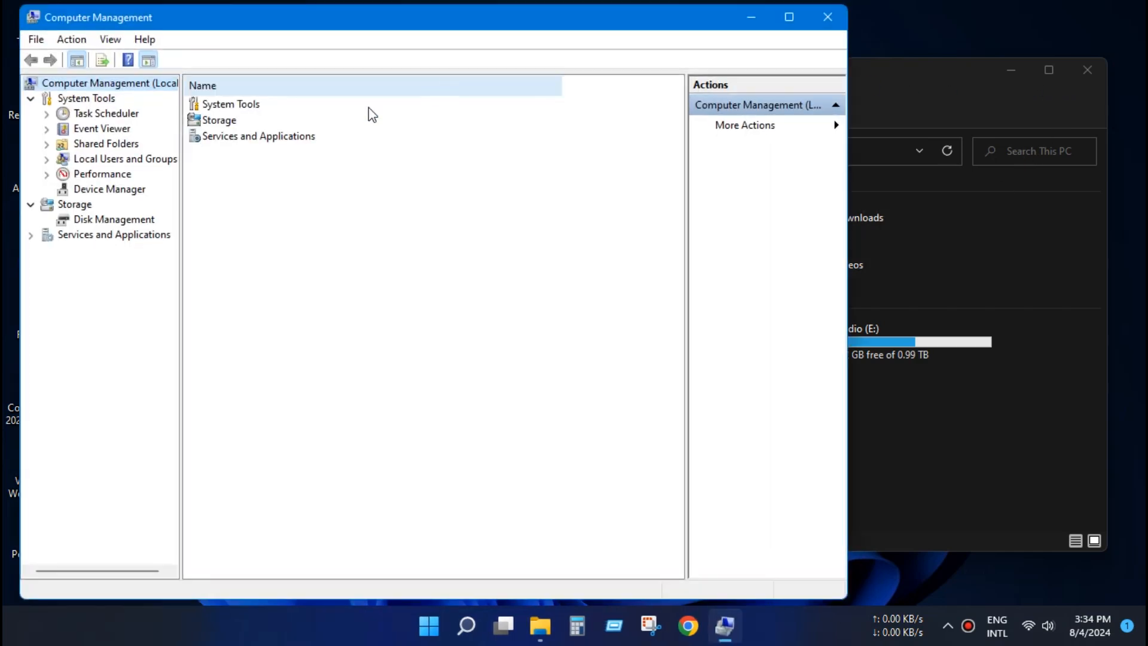
{"action": "left_click", "coordinate": [113, 220]}
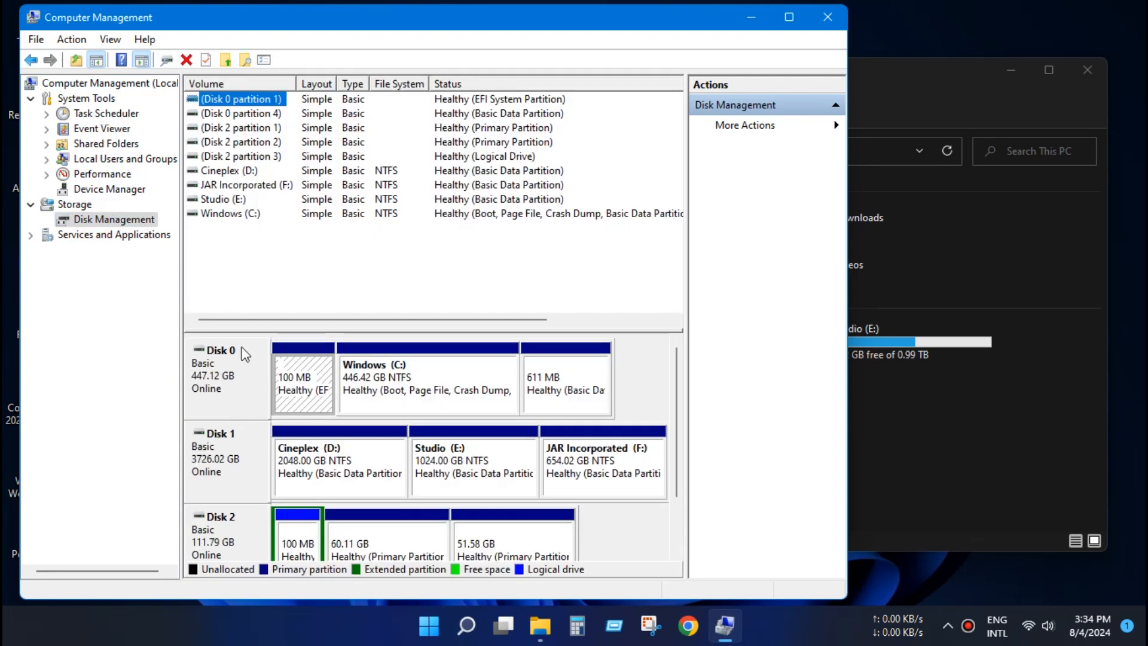
{"action": "scroll", "scroll_direction": "down", "scroll_amount": 3}
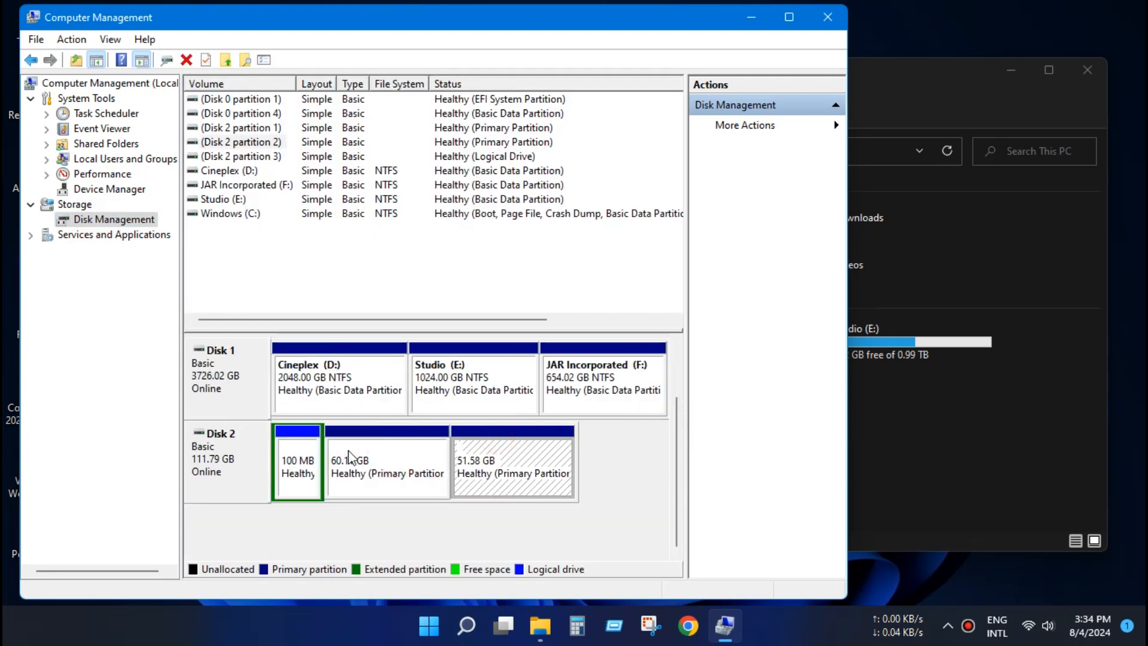
{"action": "right_click", "coordinate": [353, 465]}
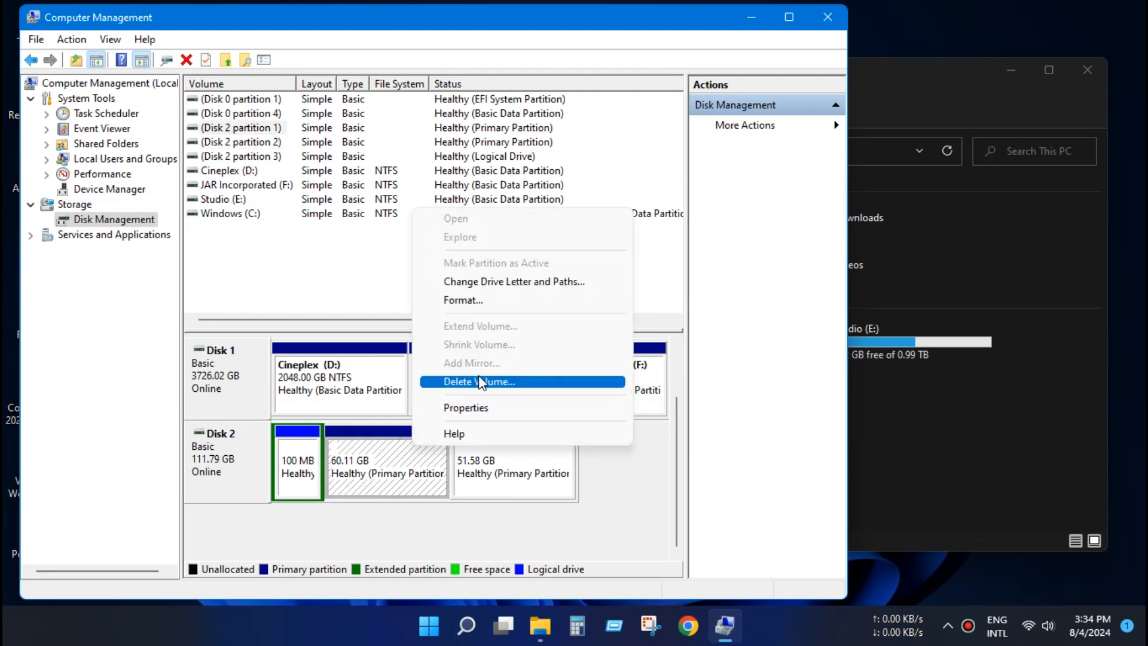
{"action": "left_click", "coordinate": [466, 407]}
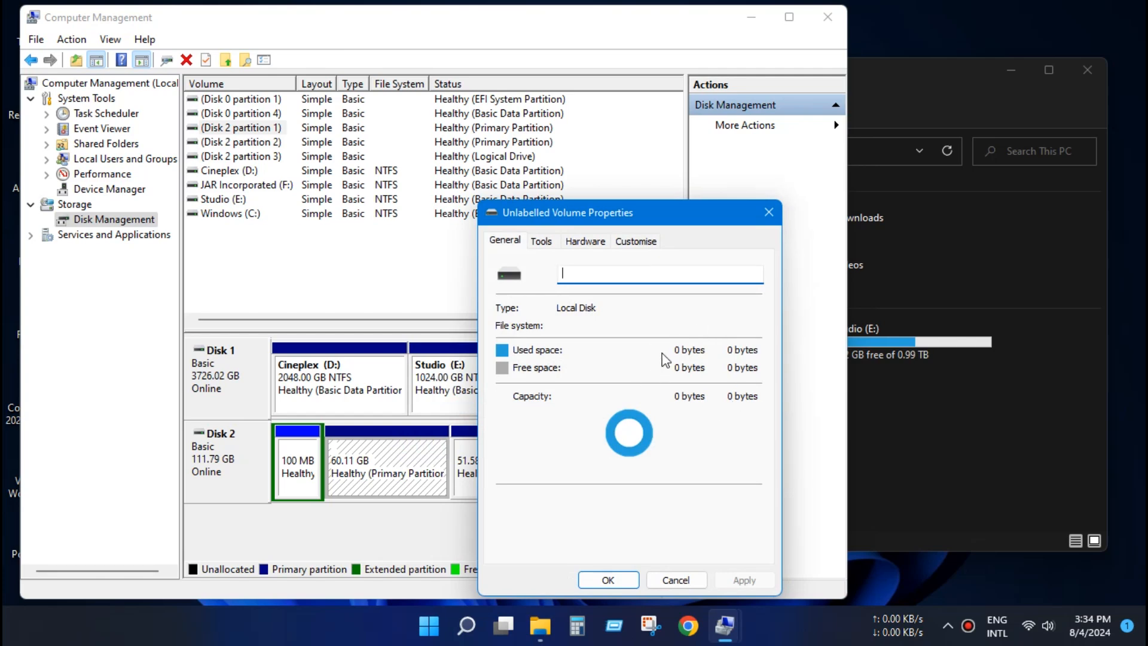
{"action": "left_click", "coordinate": [541, 240]}
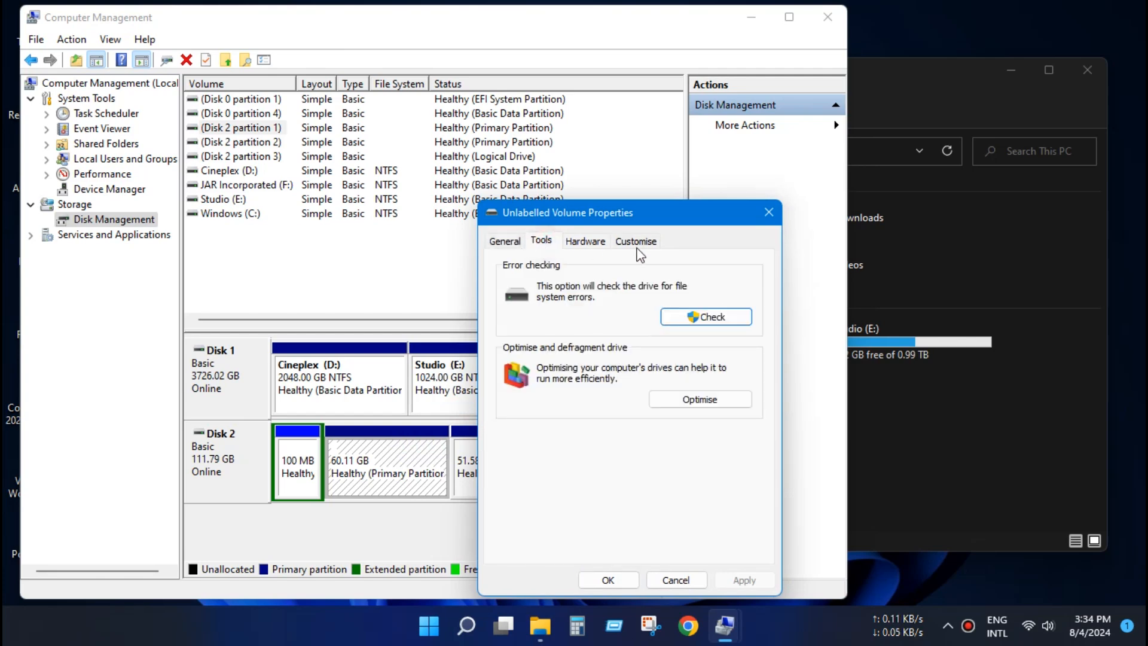
{"action": "left_click", "coordinate": [706, 317]}
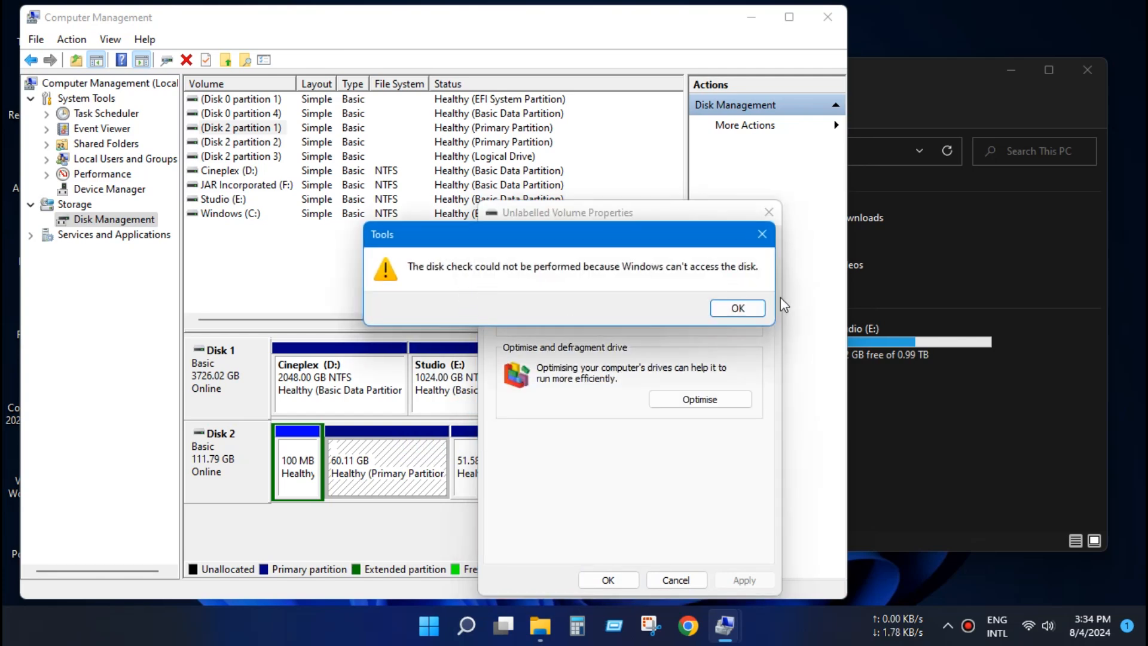
{"action": "left_click", "coordinate": [737, 308]}
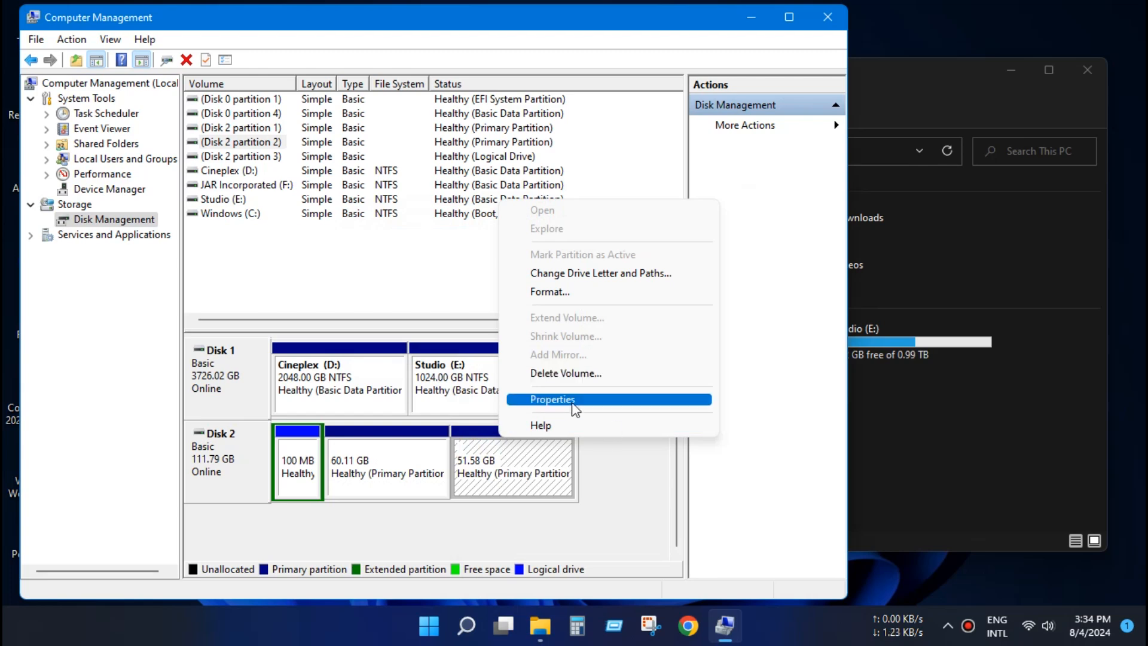
{"action": "left_click", "coordinate": [553, 400]}
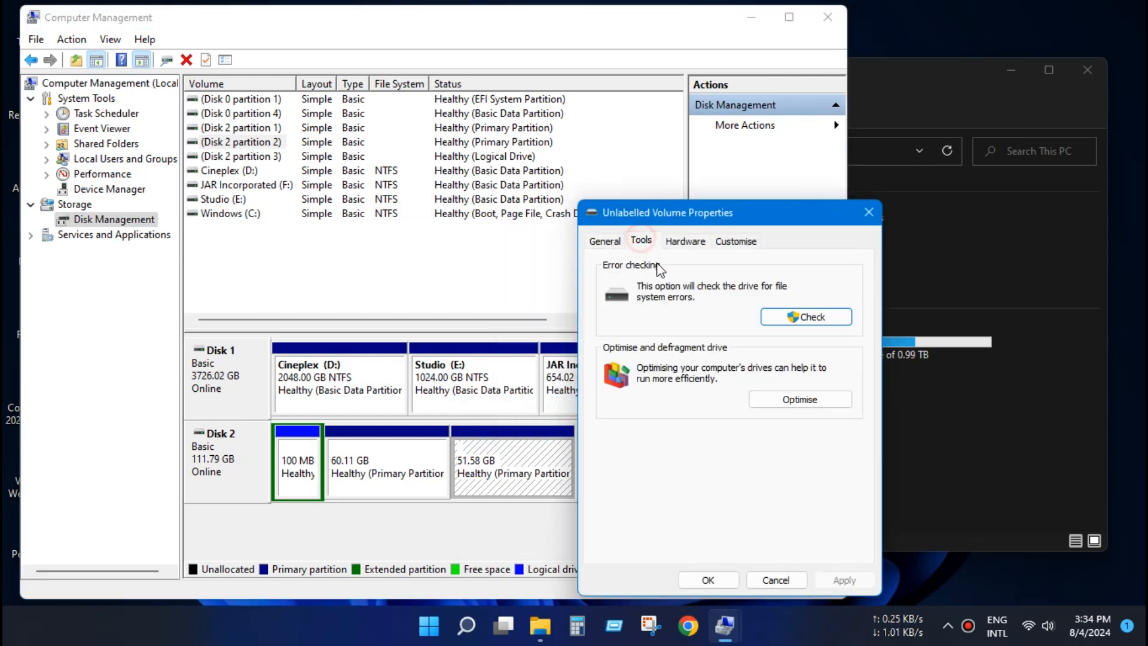
{"action": "left_click", "coordinate": [604, 241]}
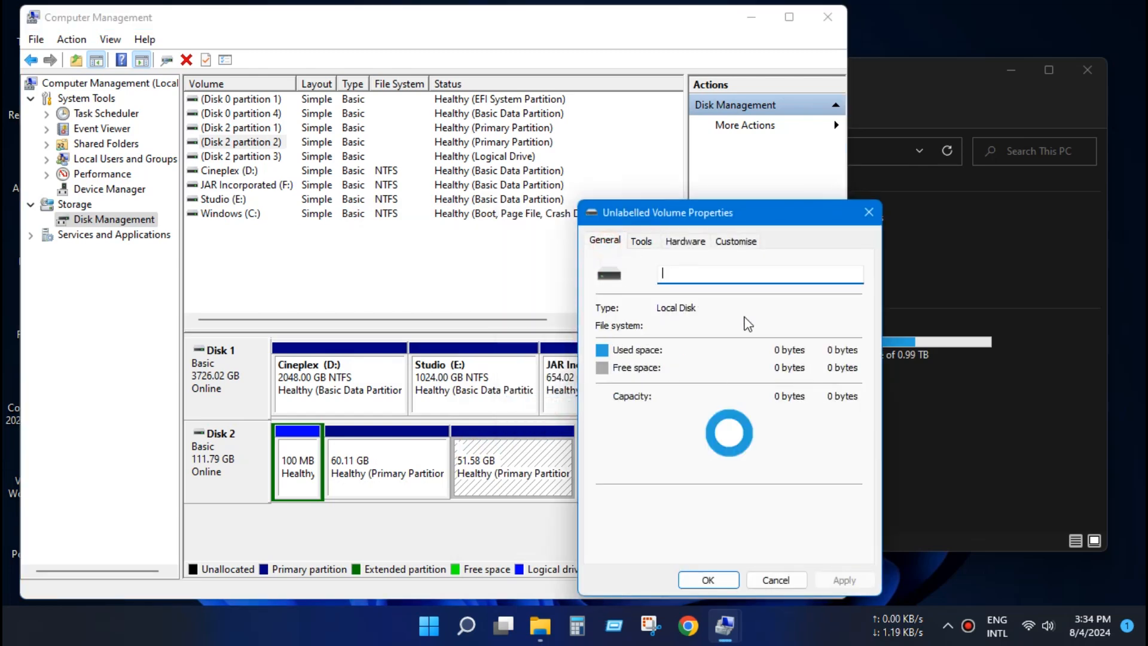
{"action": "left_click", "coordinate": [776, 580]}
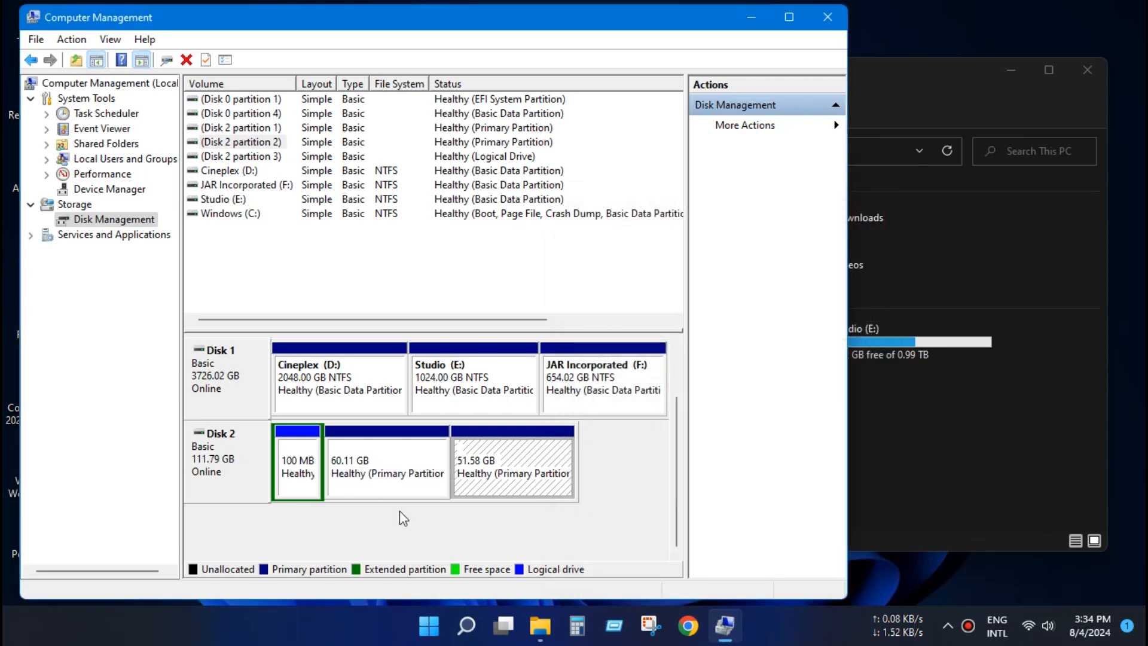
{"action": "mouse_move", "coordinate": [306, 456]}
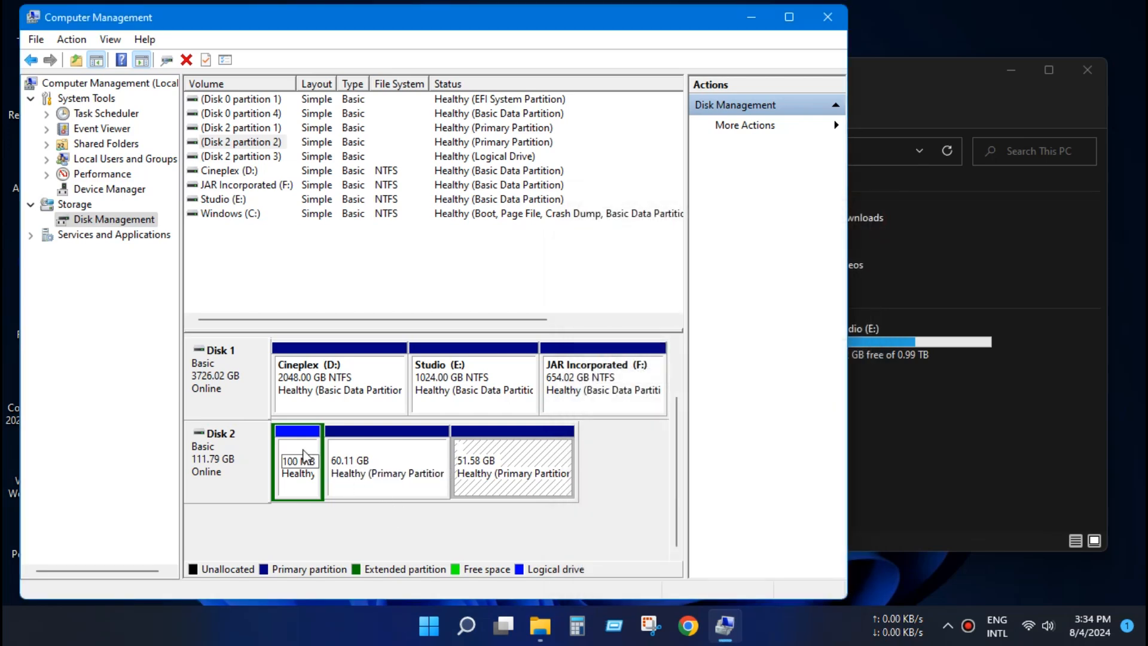
{"action": "mouse_move", "coordinate": [406, 444]}
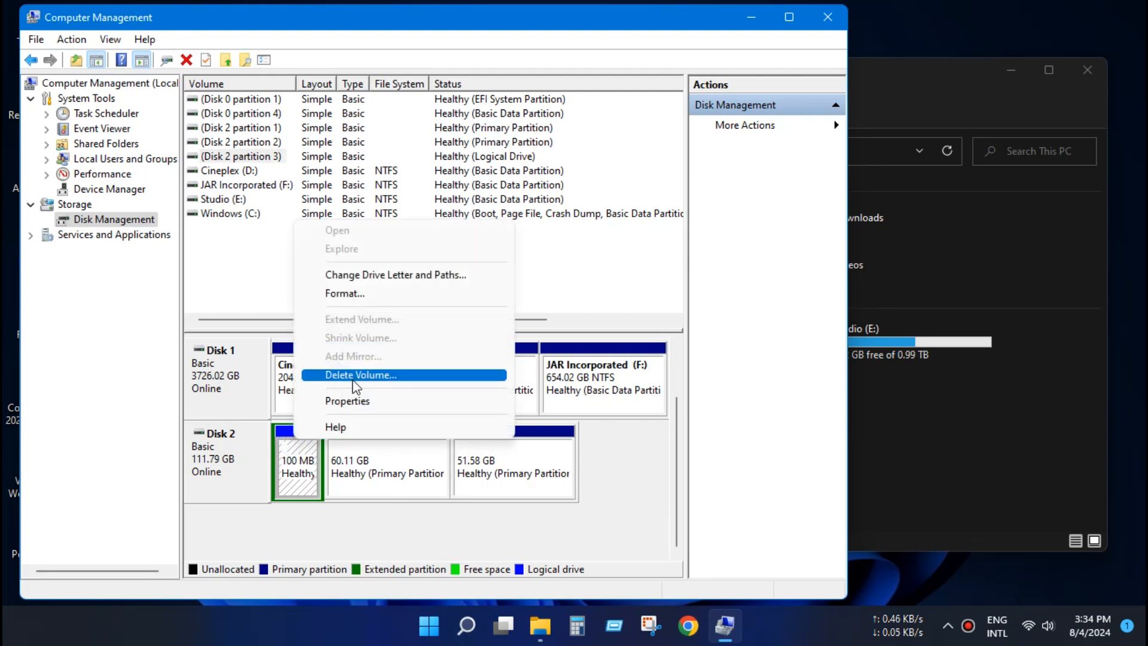
{"action": "mouse_move", "coordinate": [401, 381]}
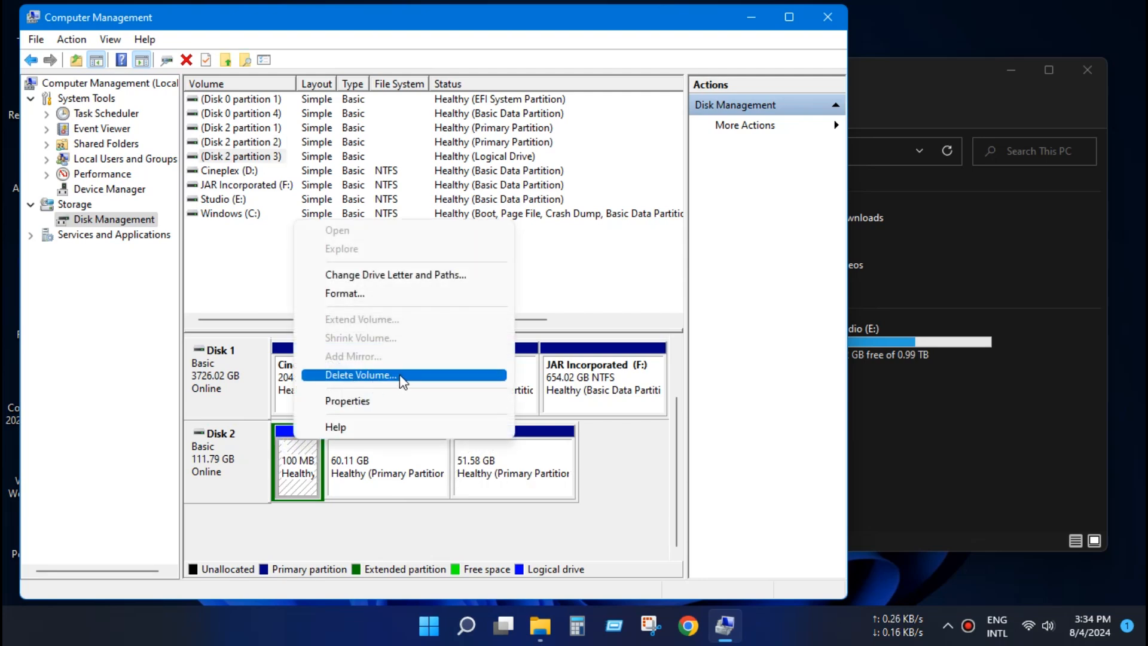
{"action": "mouse_move", "coordinate": [377, 362]}
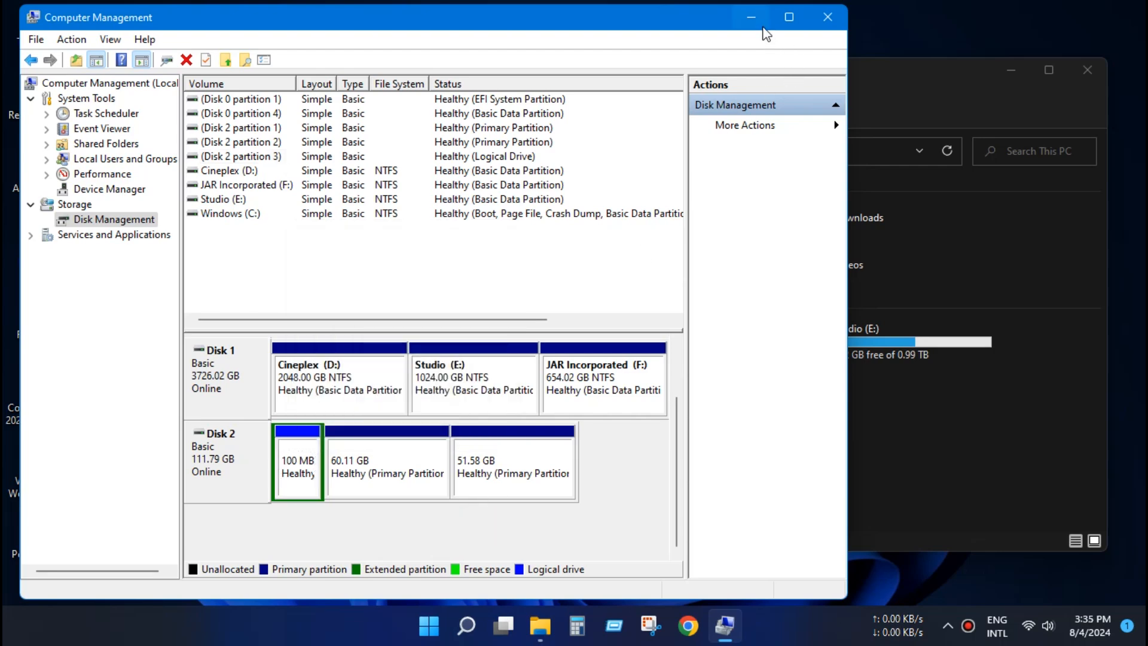
{"action": "mouse_move", "coordinate": [764, 28]}
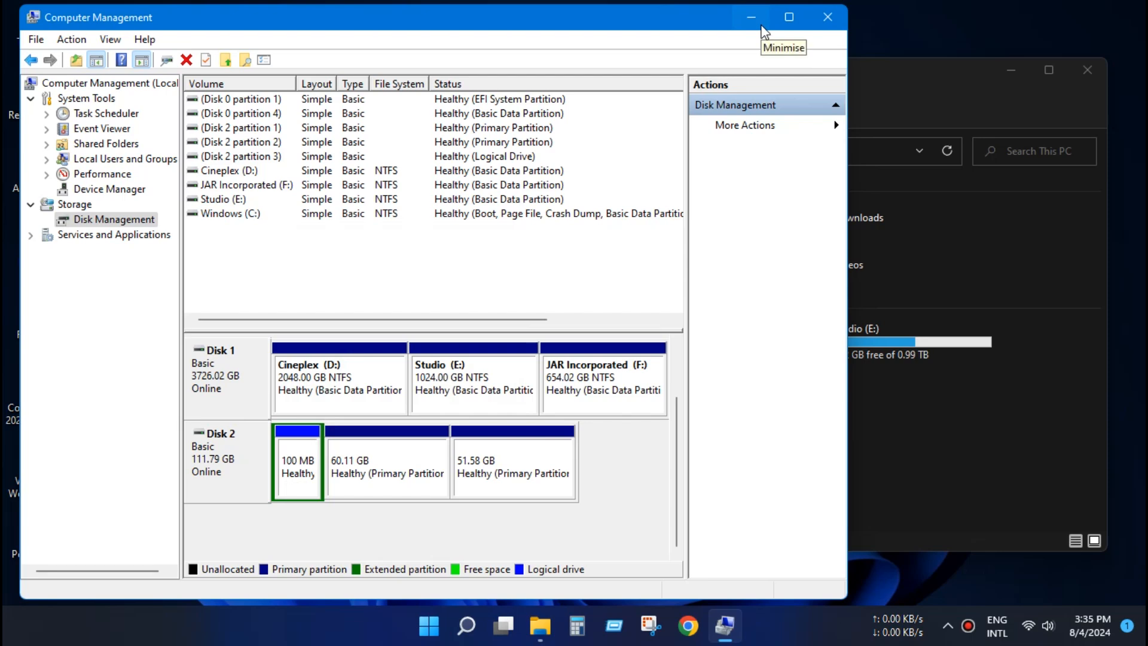
Search 'cm' in Windows Search and launch Command Prompt
{"action": "left_click", "coordinate": [465, 626]}
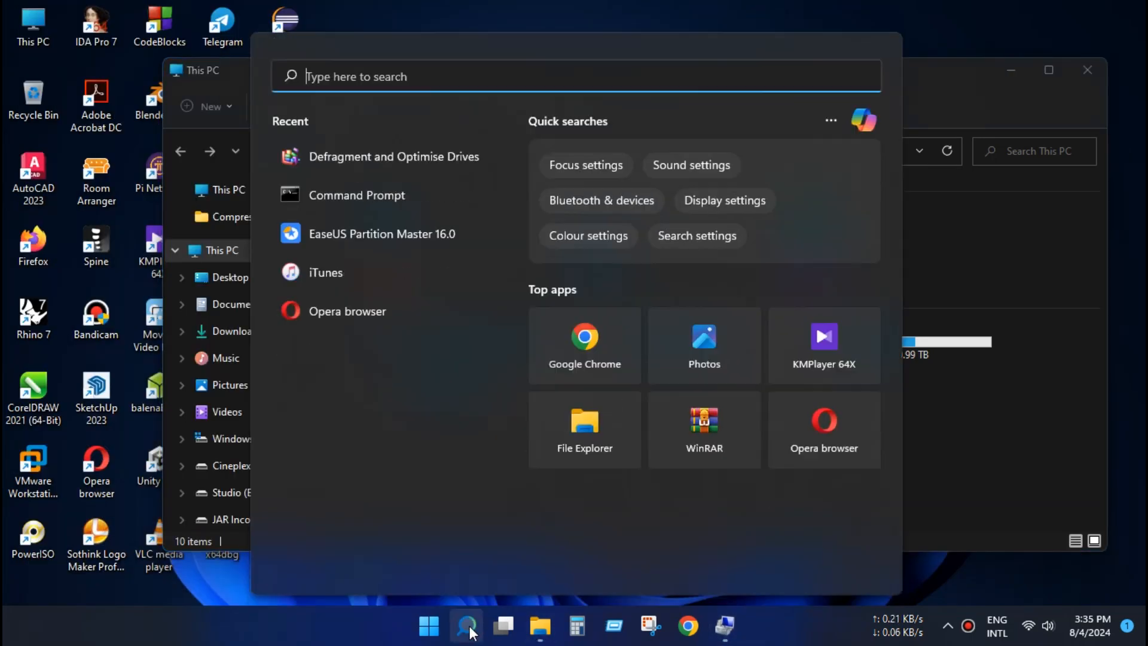
{"action": "type", "text": "cm"}
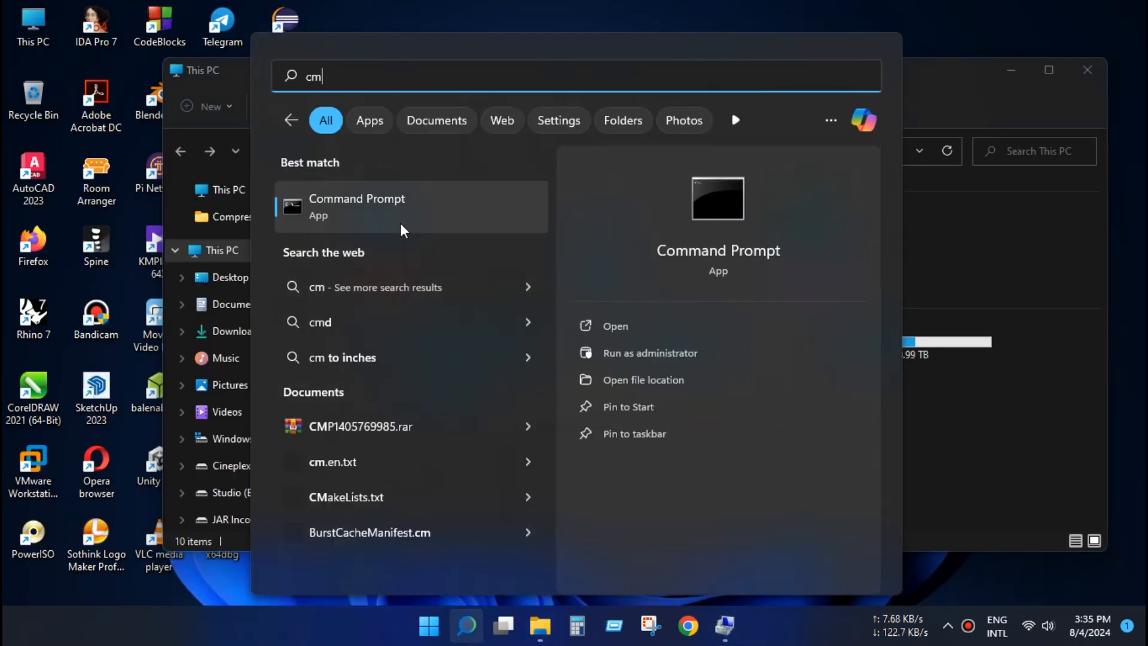
{"action": "left_click", "coordinate": [356, 206]}
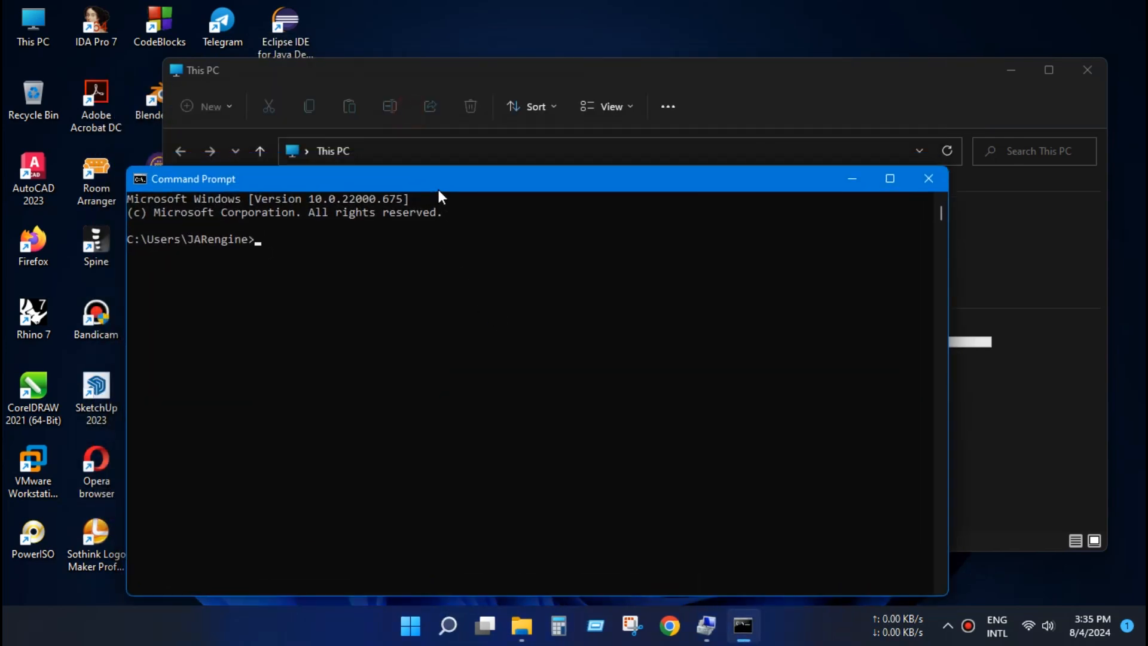
Run 'diskpart' at the command prompt to start DiskPart
{"action": "type", "text": "diskpart"}
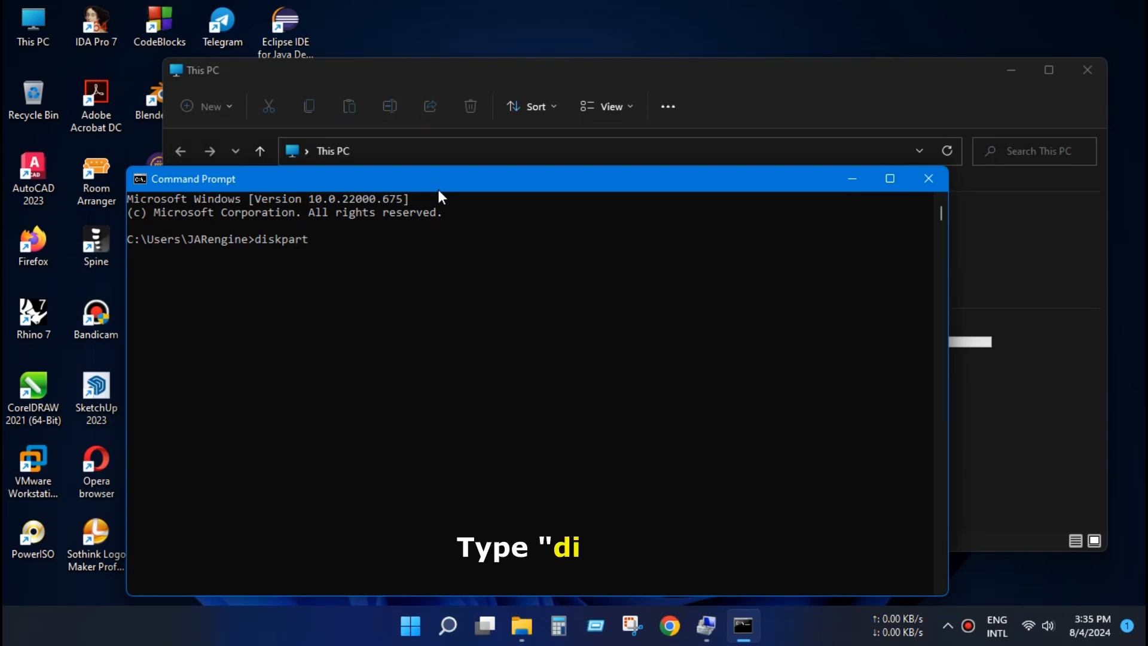
{"action": "key", "text": "Enter"}
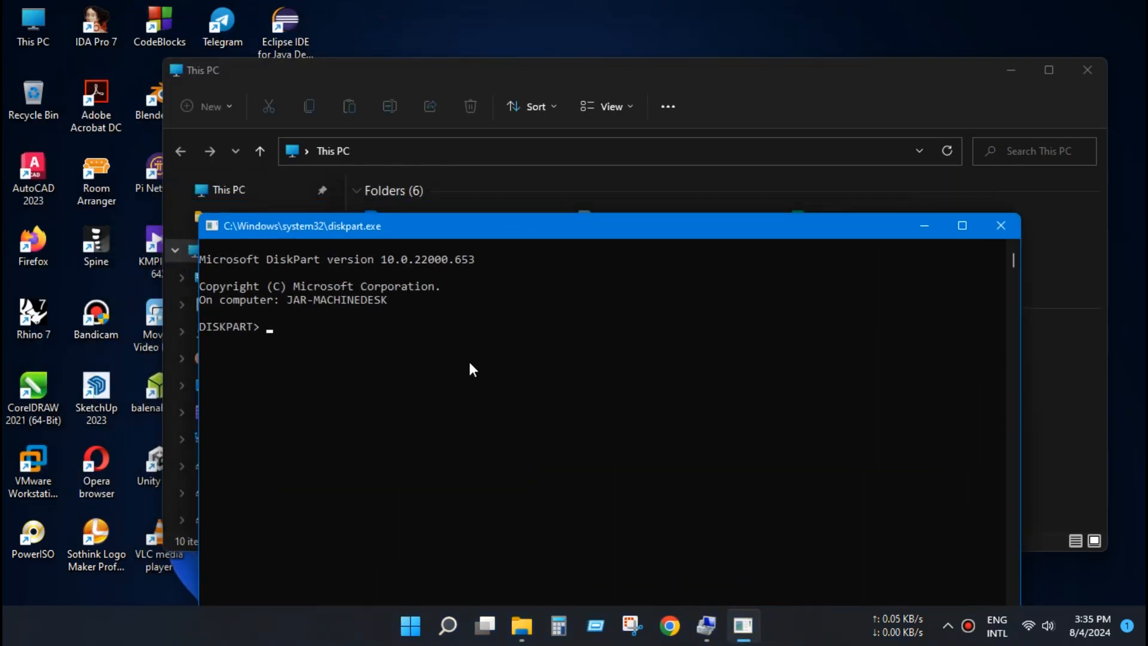
Run 'list disk' and 'select disk 2' to target the 111 GB disk
{"action": "type", "text": "list disk"}
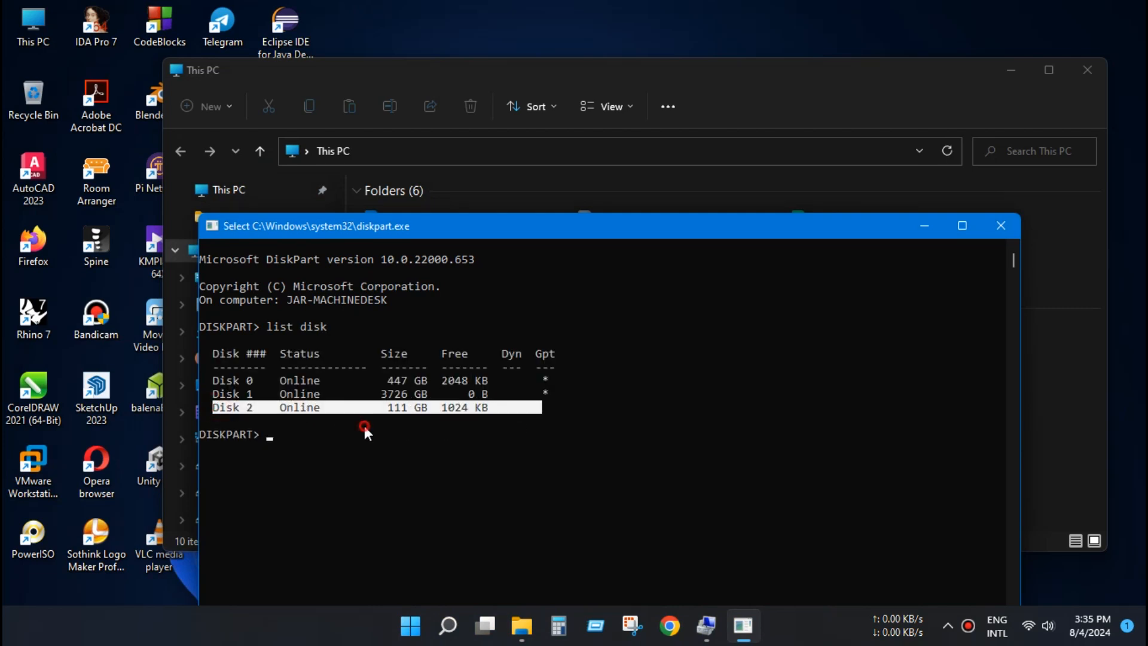
{"action": "type", "text": "select d"}
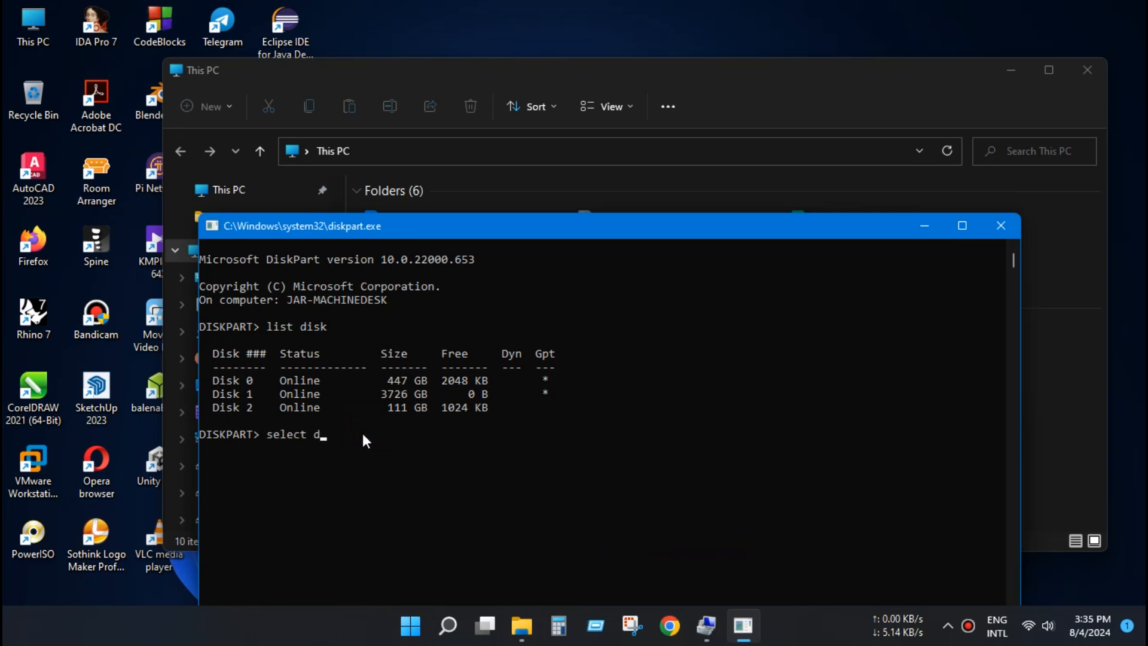
{"action": "type", "text": "isk"}
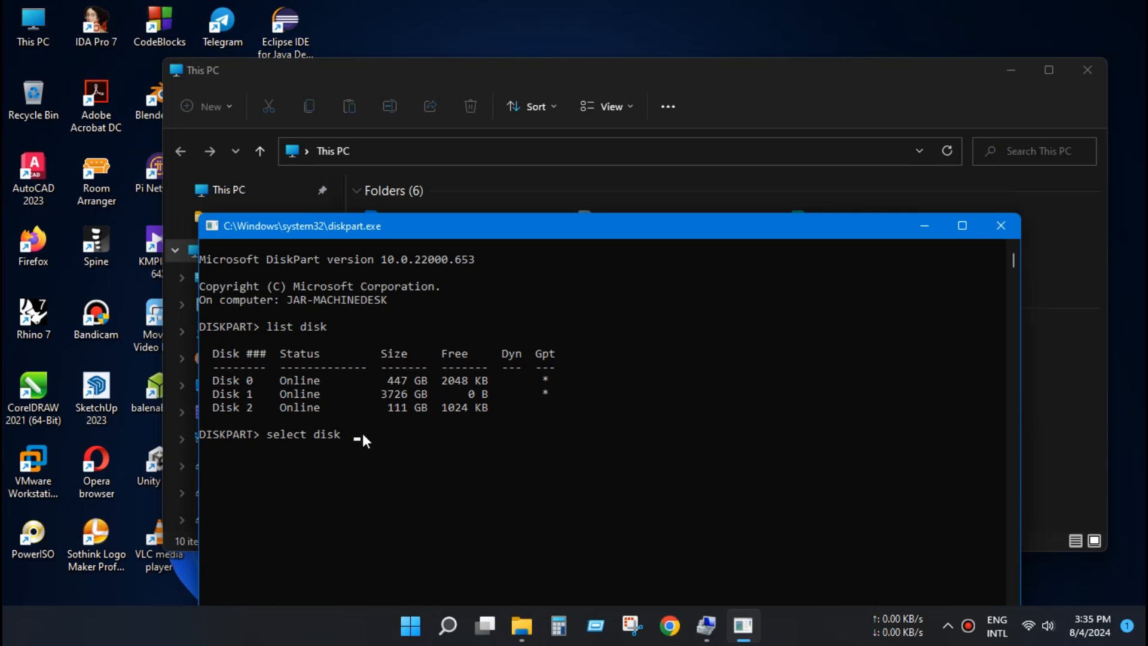
{"action": "type", "text": "2"}
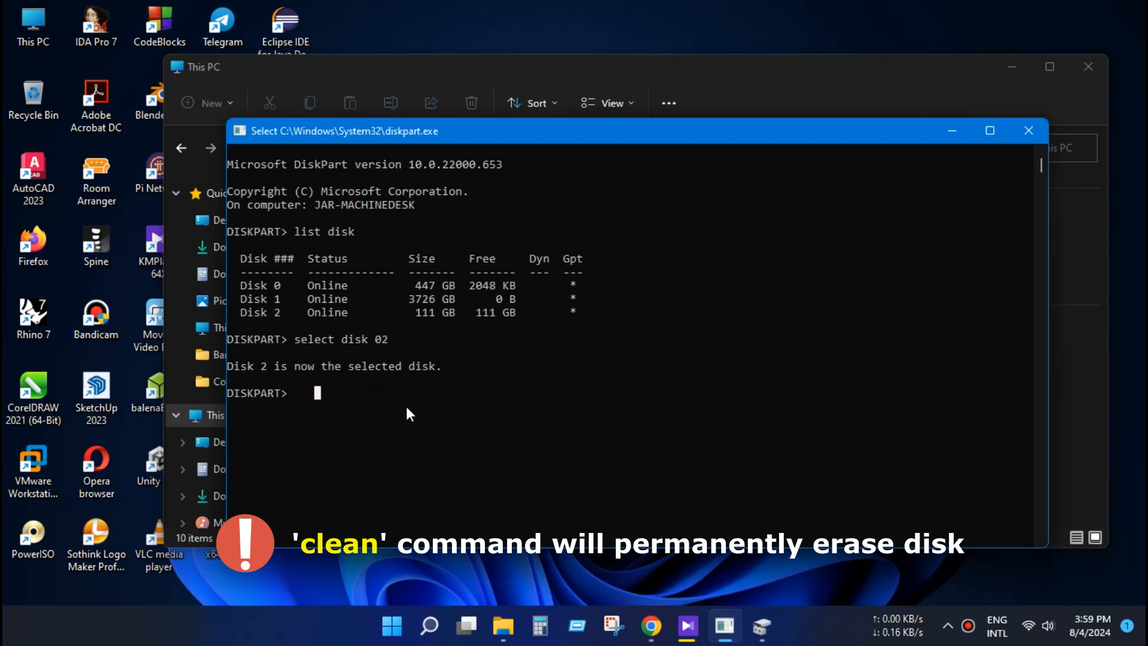
Run 'clean' on Disk 2, then 'create partition primary', and highlight the success message
{"action": "type", "text": "clean"}
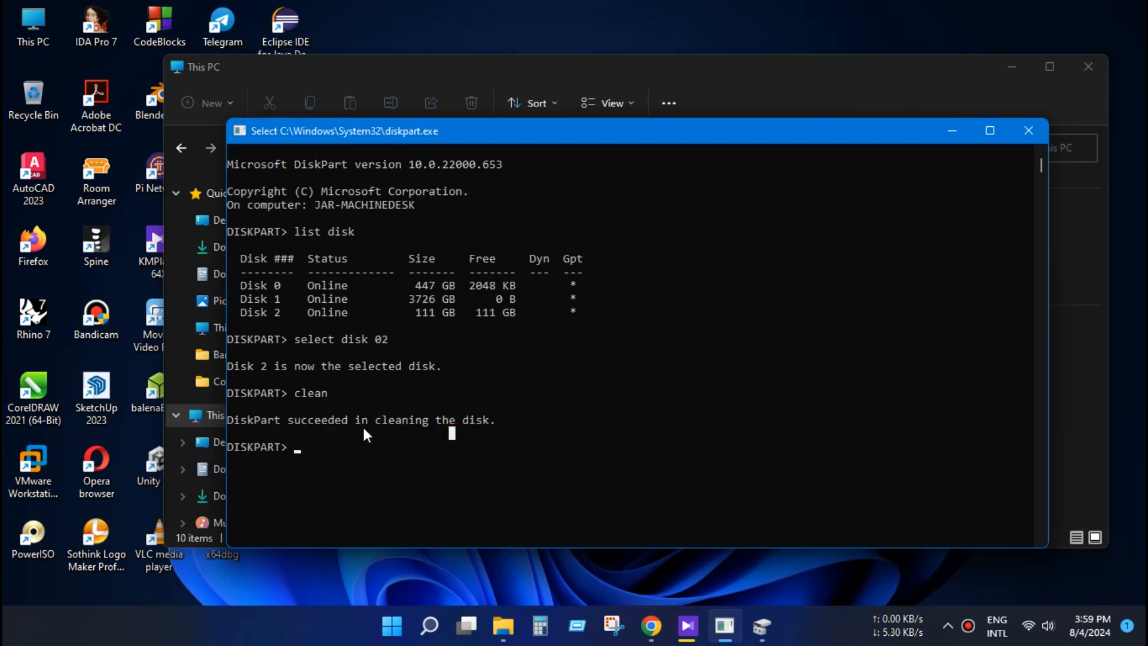
{"action": "mouse_move", "coordinate": [346, 461]}
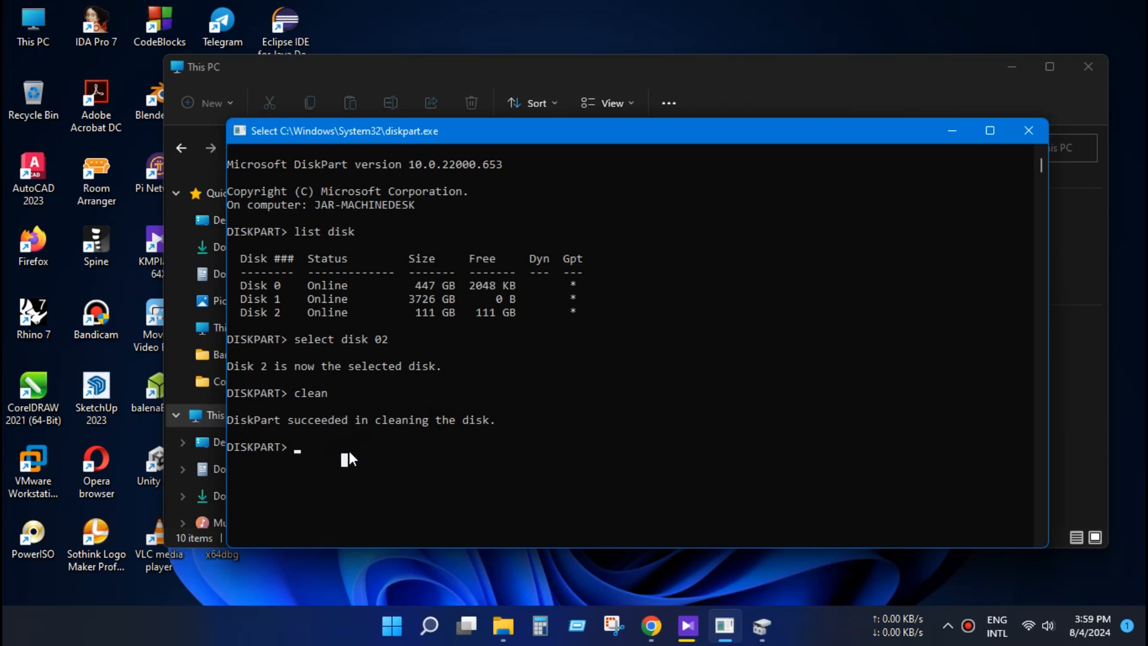
{"action": "type", "text": "c"}
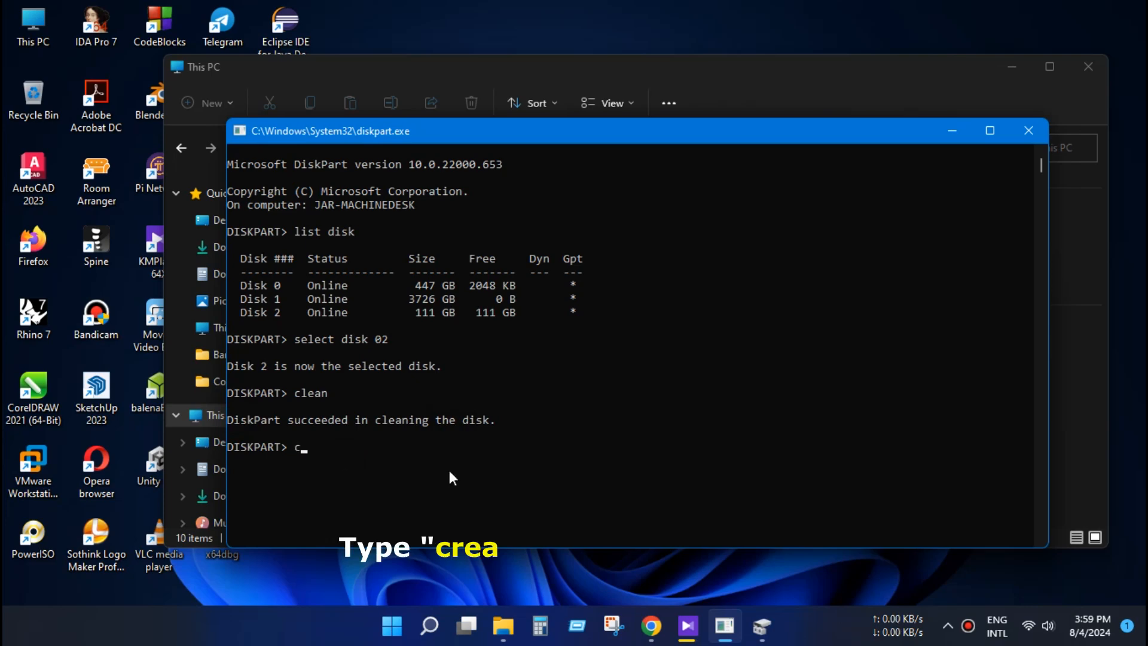
{"action": "type", "text": "reate"}
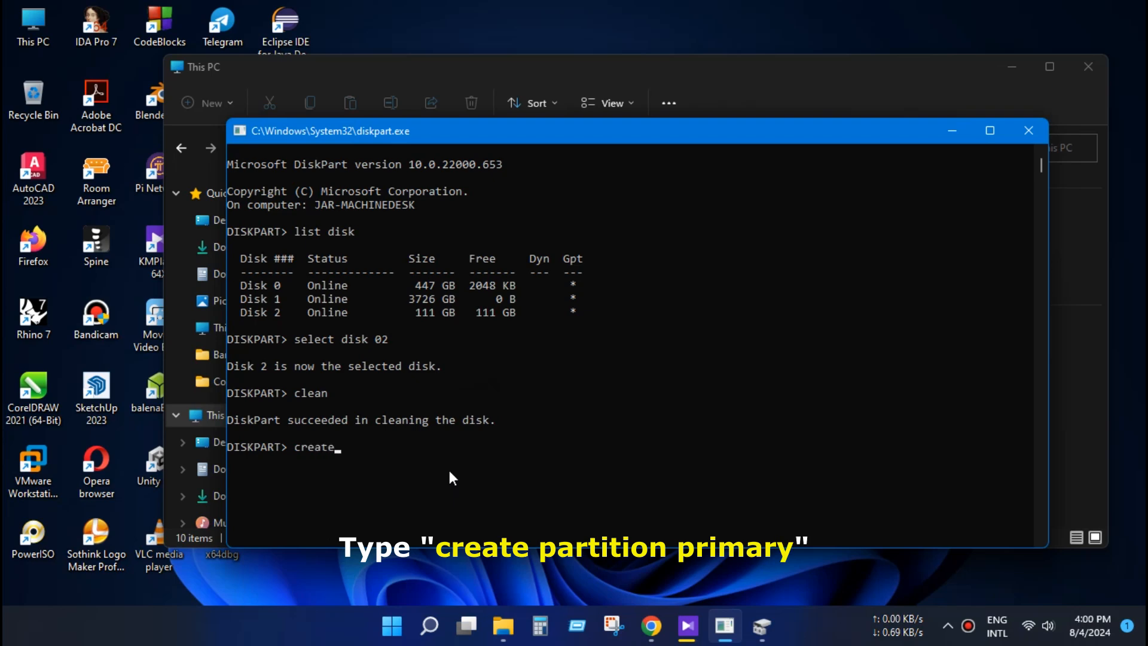
{"action": "type", "text": "partition p"}
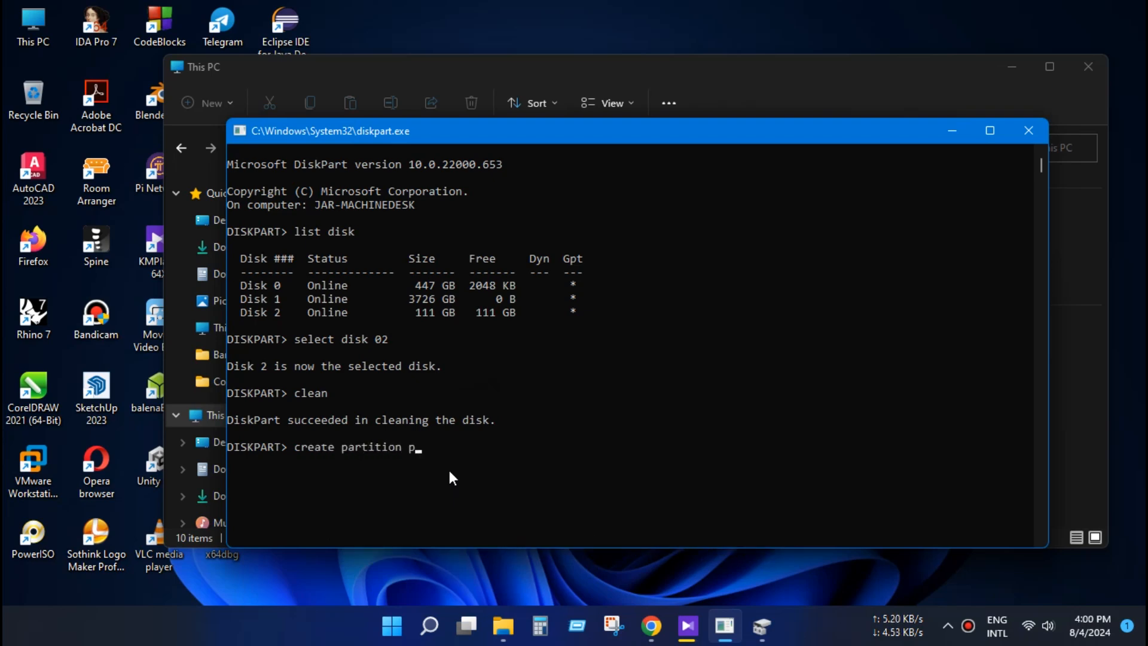
{"action": "type", "text": "rim"}
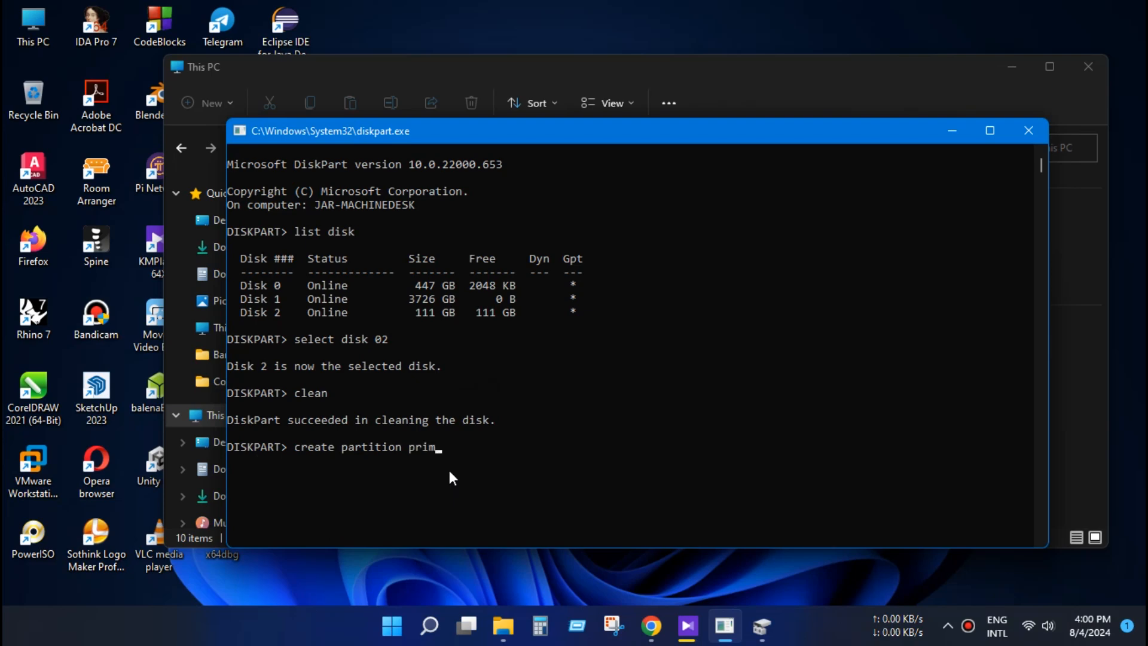
{"action": "type", "text": "ary"}
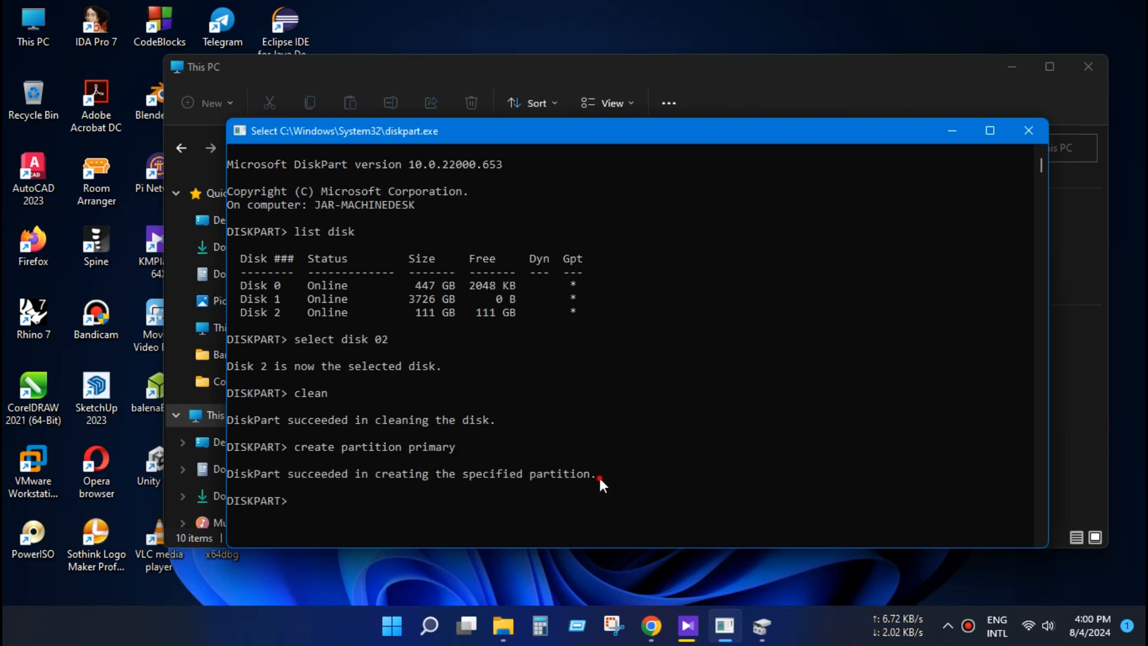
{"action": "left_click_drag", "start_coordinate": [597, 473], "coordinate": [253, 473]}
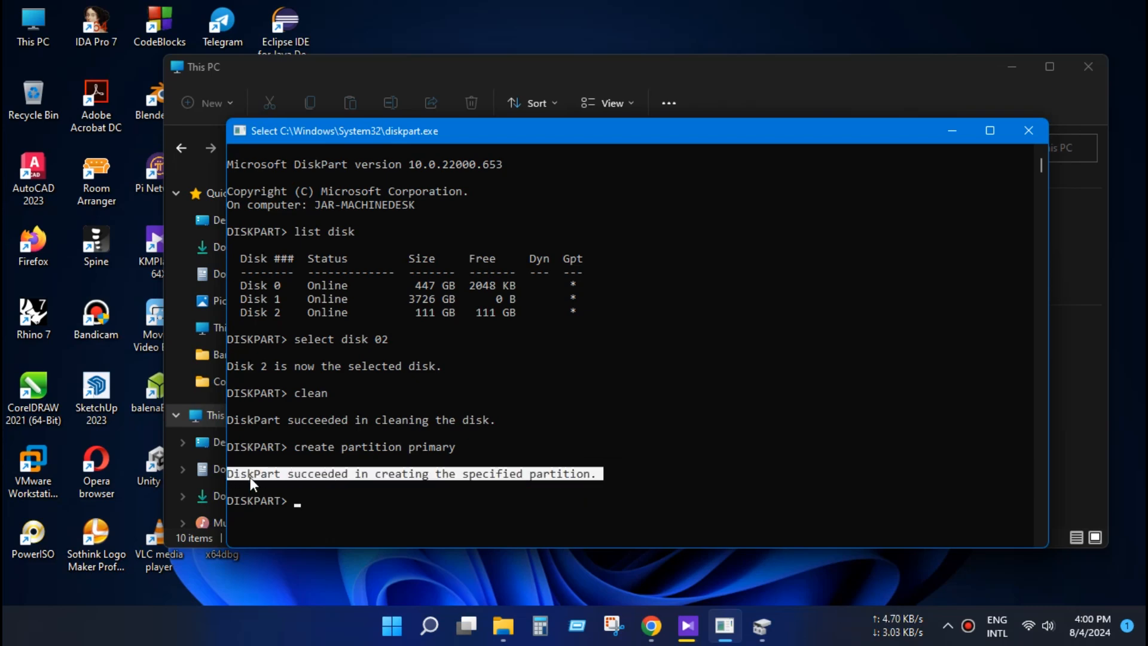
{"action": "mouse_move", "coordinate": [389, 499]}
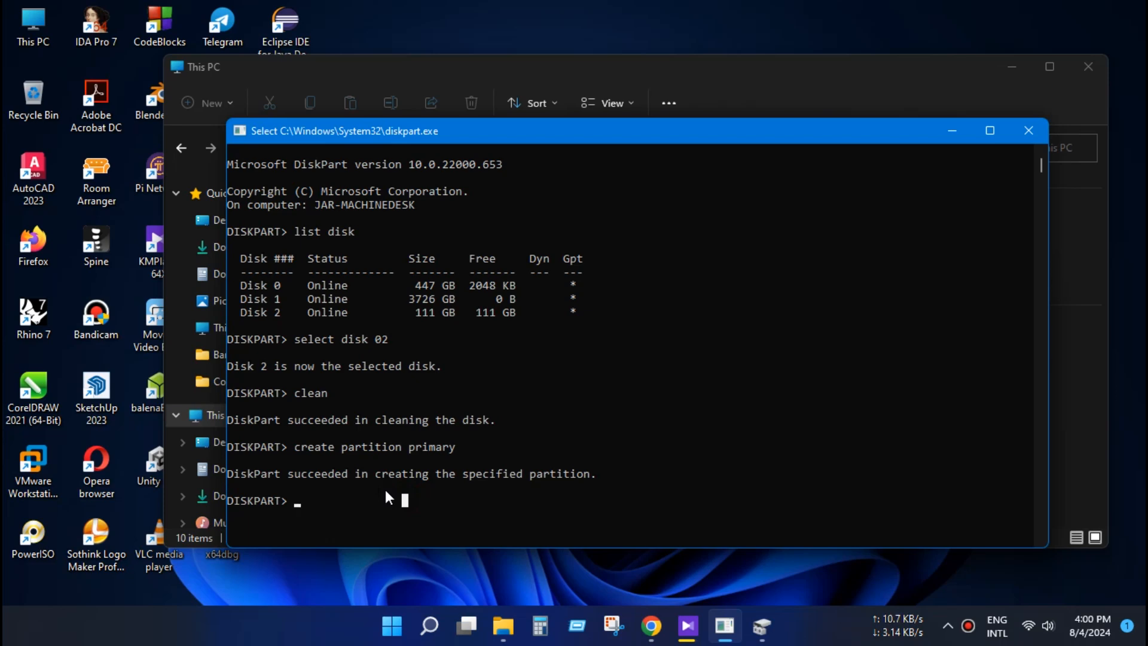
Run 'format fs=ntfs quick' and highlight the resulting 'device is not ready' error
{"action": "type", "text": "f"}
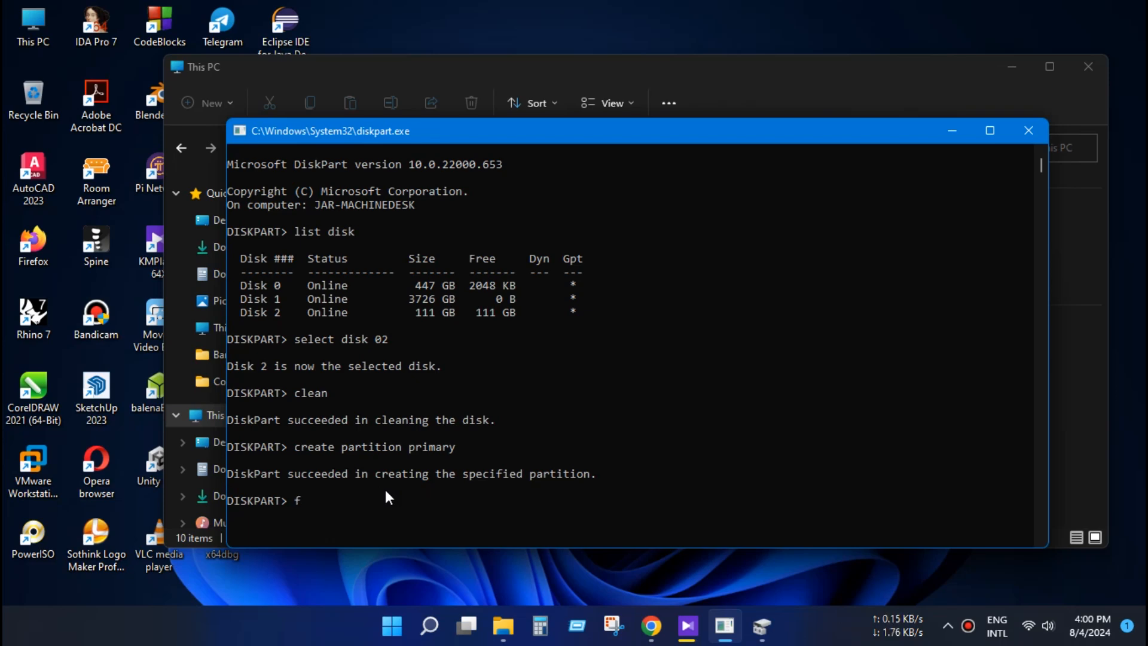
{"action": "type", "text": "ormat"}
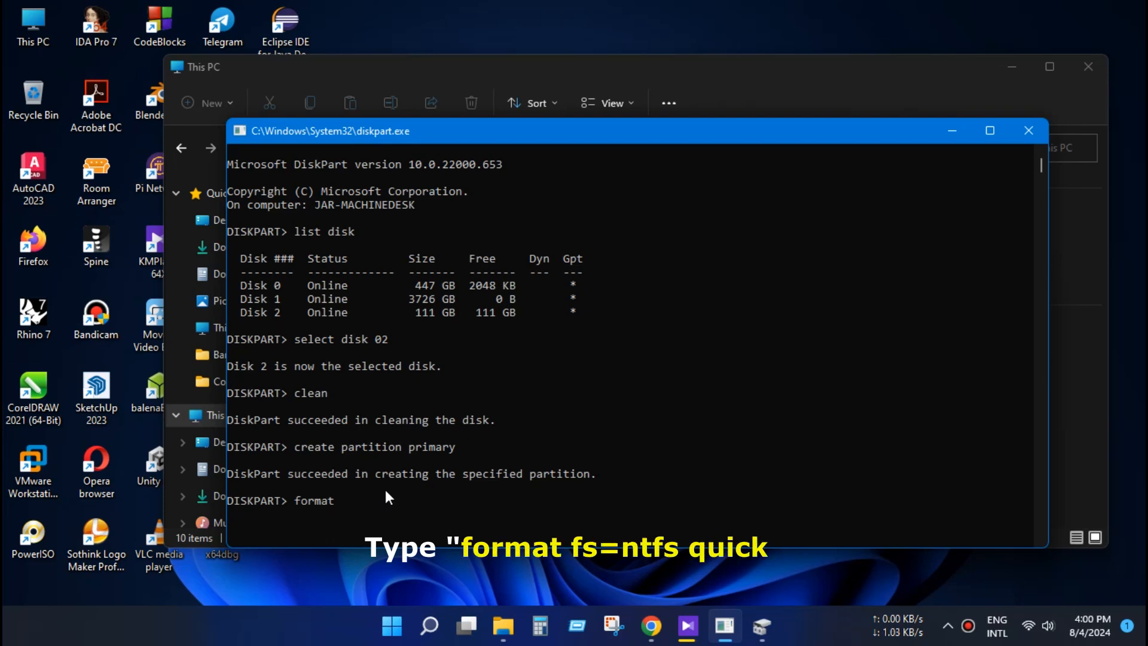
{"action": "type", "text": "fs"}
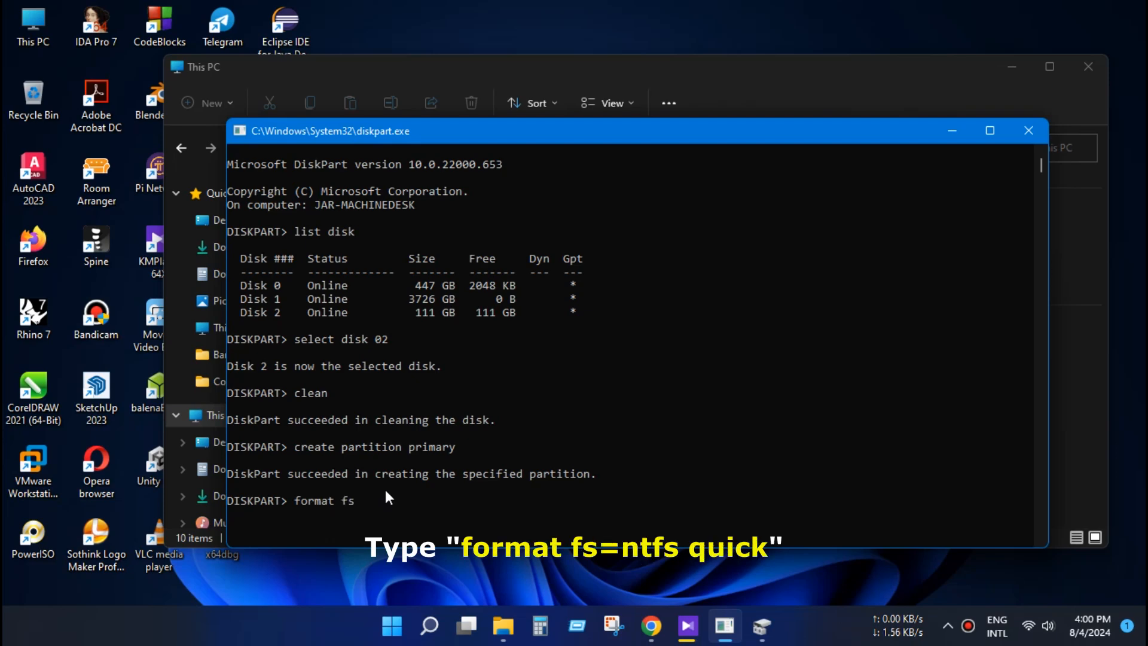
{"action": "type", "text": "="}
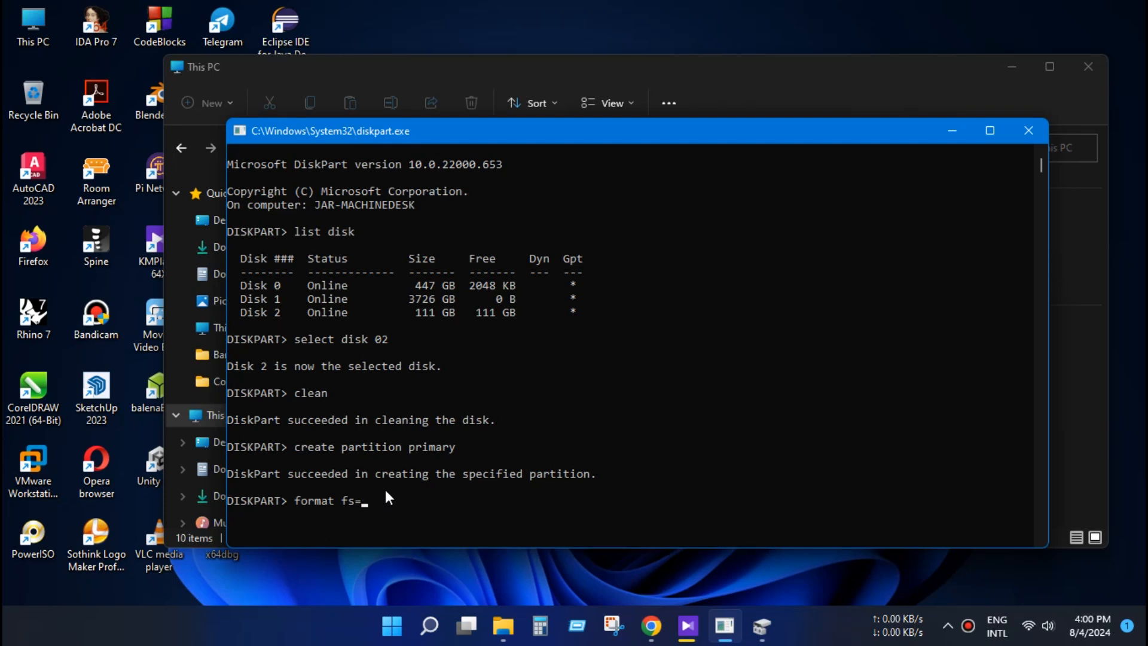
{"action": "type", "text": "nt"}
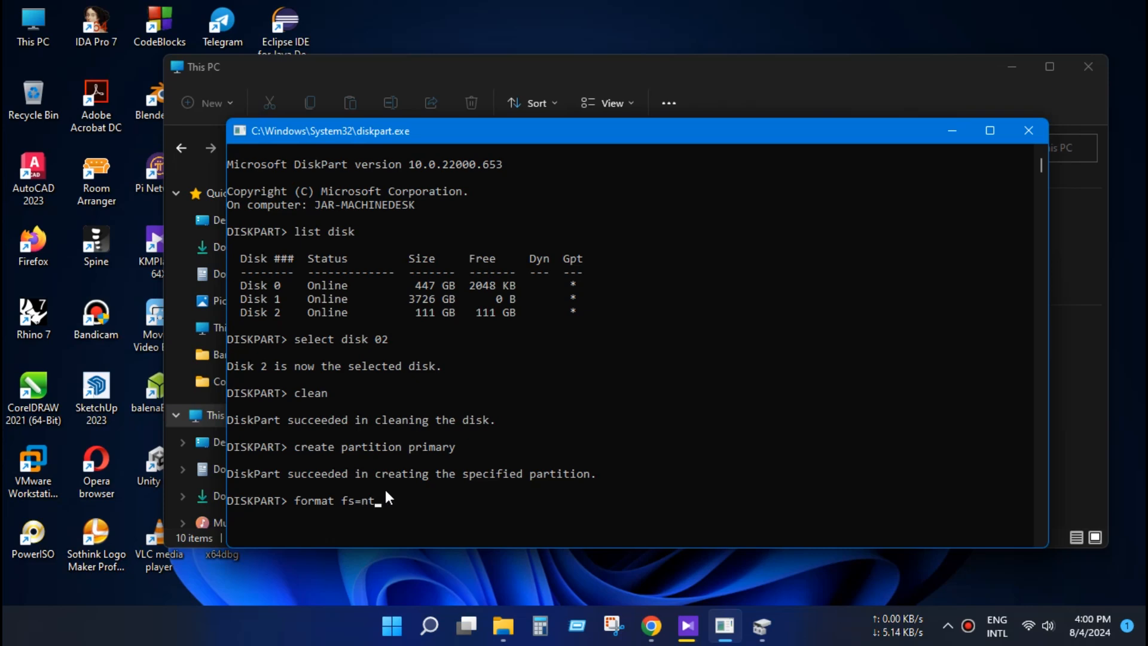
{"action": "type", "text": "fs"}
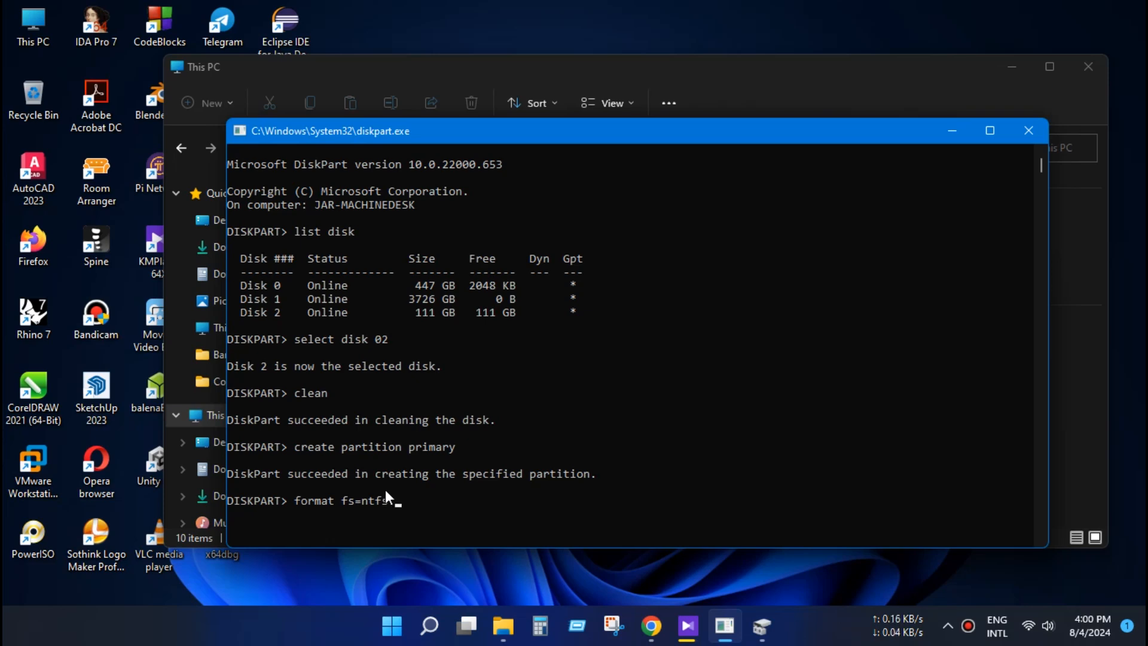
{"action": "type", "text": "qui"}
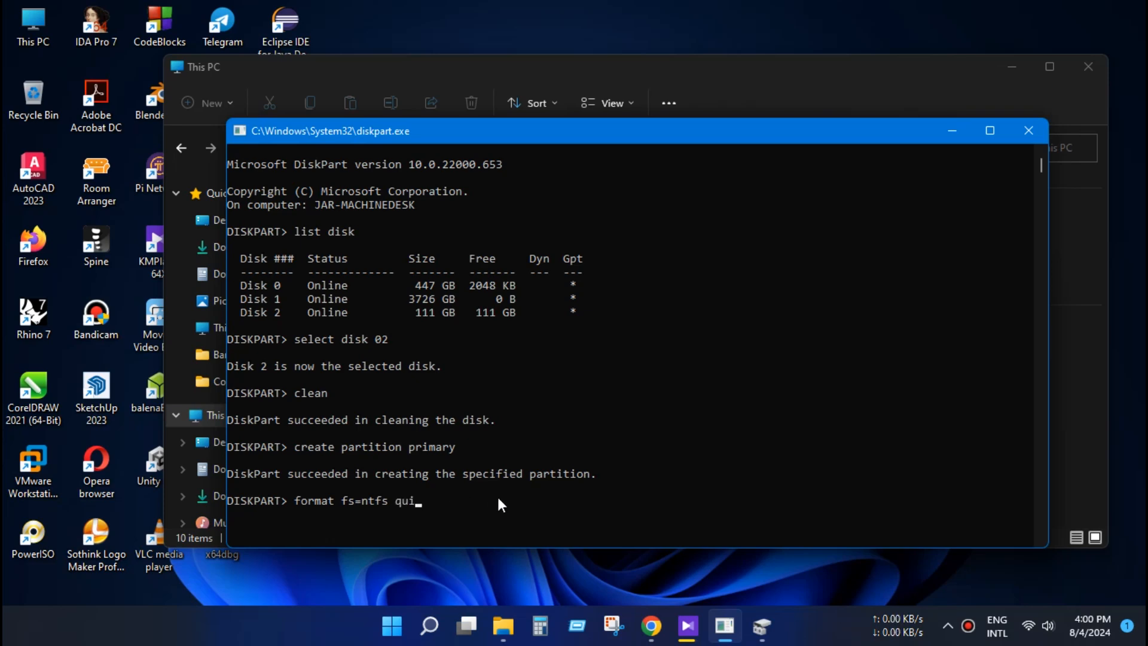
{"action": "type", "text": "ck"}
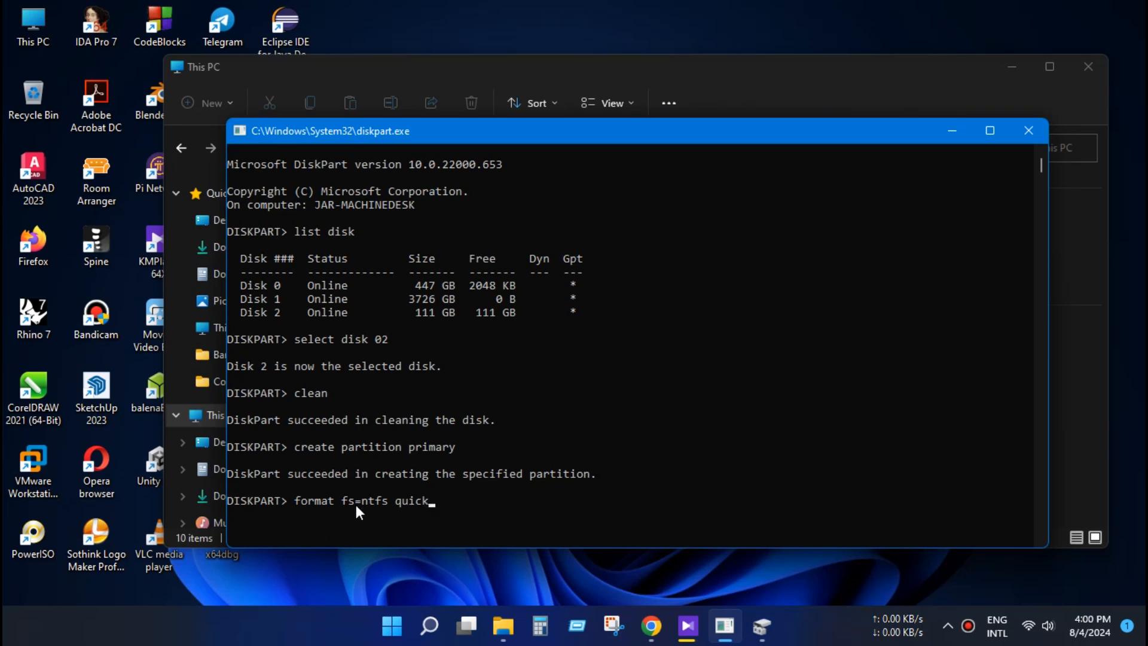
{"action": "double_click", "coordinate": [374, 500]}
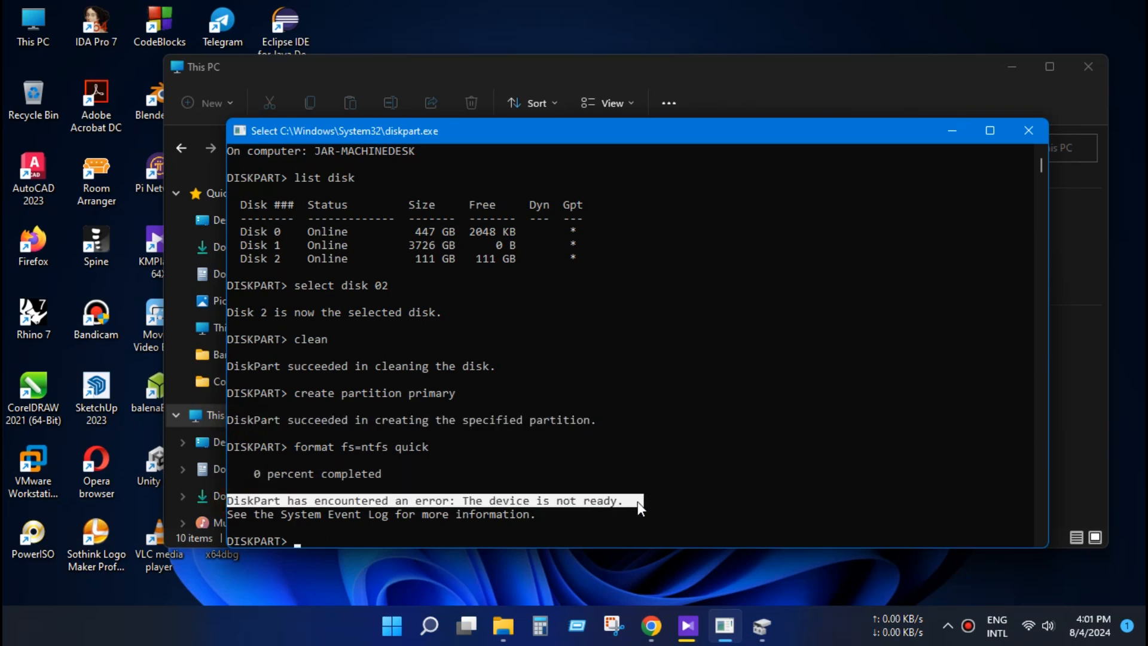
{"action": "left_click_drag", "start_coordinate": [637, 509], "coordinate": [549, 515]}
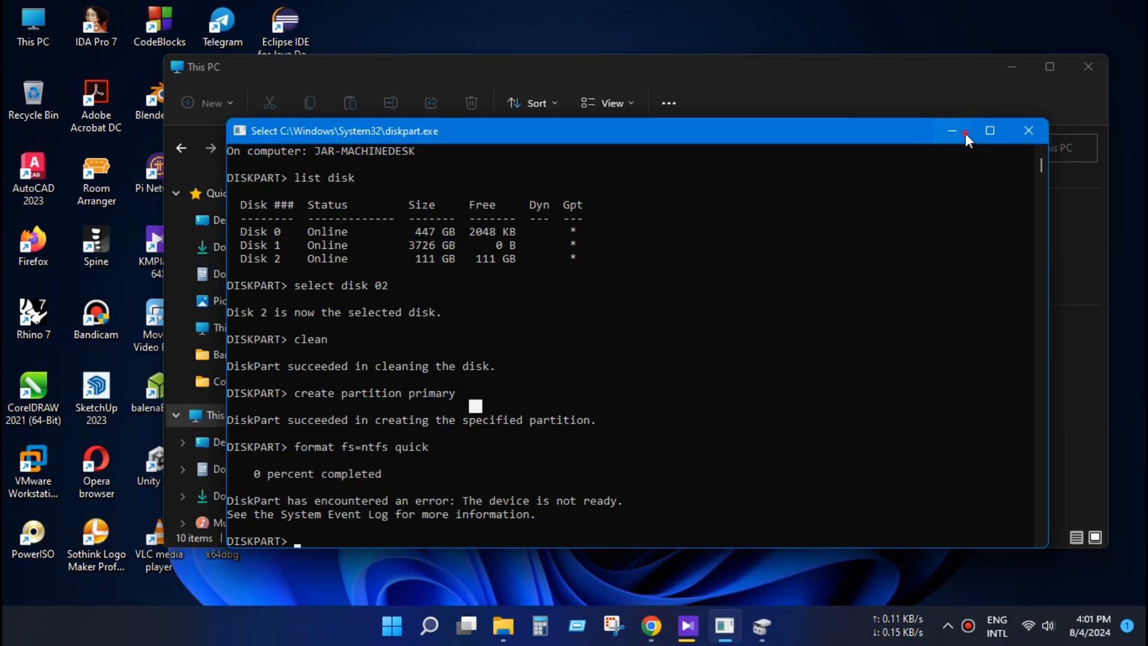
Switch from DiskPart to Disk Management and delete the Disk 2 partition
{"action": "left_click", "coordinate": [1029, 131]}
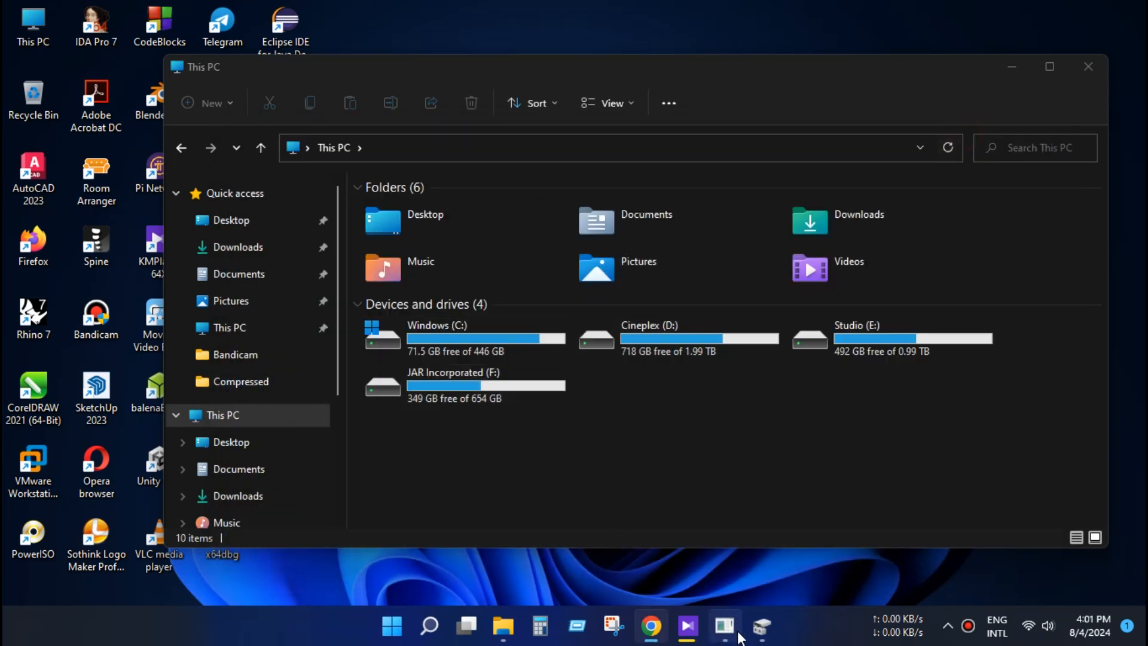
{"action": "left_click", "coordinate": [760, 643]}
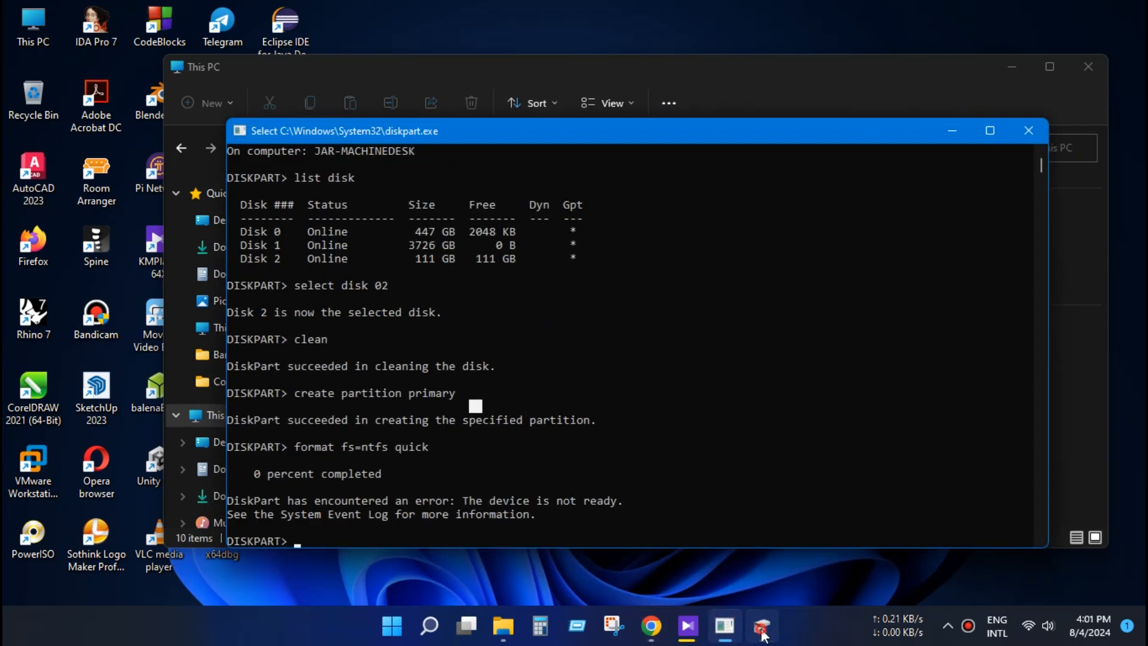
{"action": "left_click", "coordinate": [762, 641]}
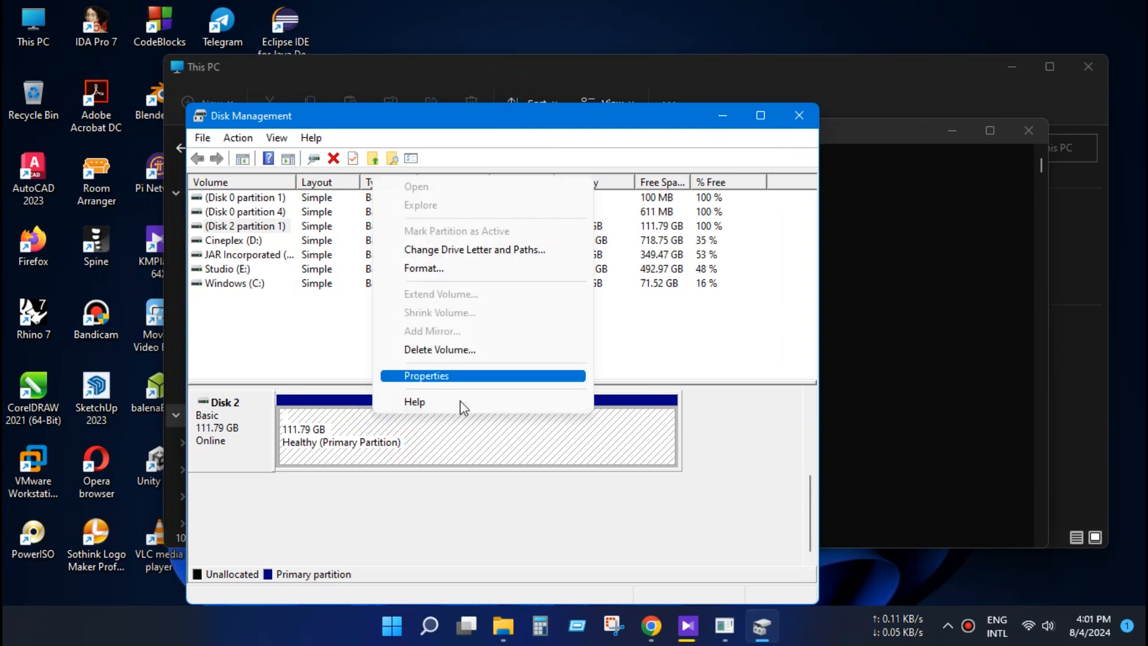
{"action": "mouse_move", "coordinate": [439, 350]}
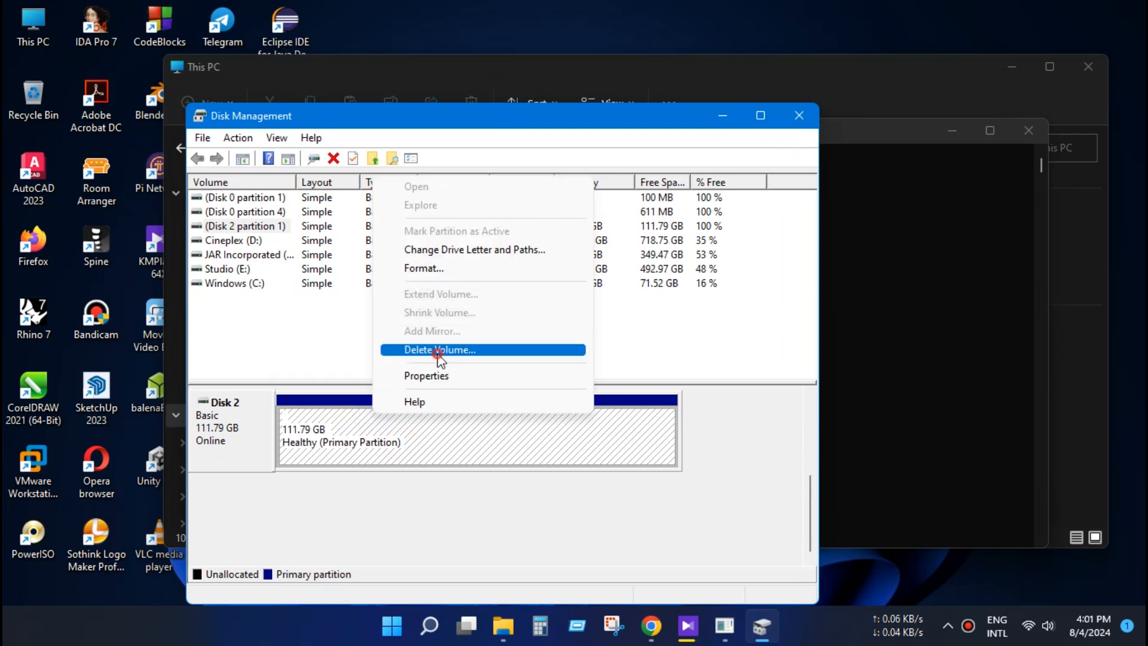
{"action": "left_click", "coordinate": [440, 350]}
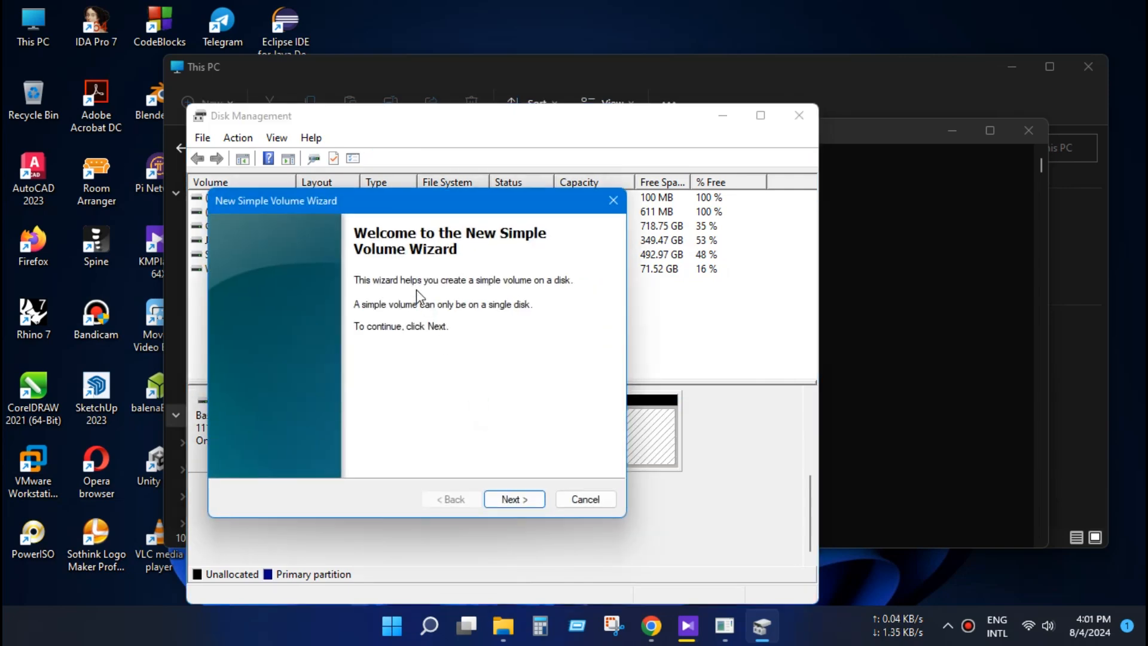
Run the New Simple Volume Wizard with the full 114471 MB size and drive letter G
{"action": "left_click", "coordinate": [514, 499]}
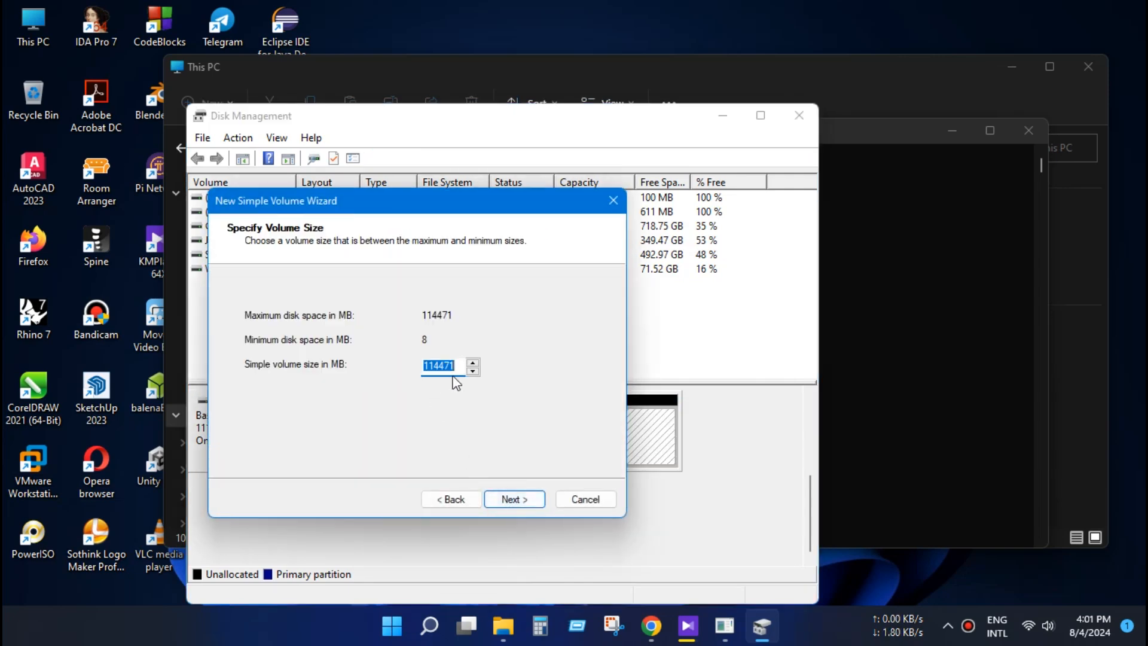
{"action": "left_click", "coordinate": [514, 499]}
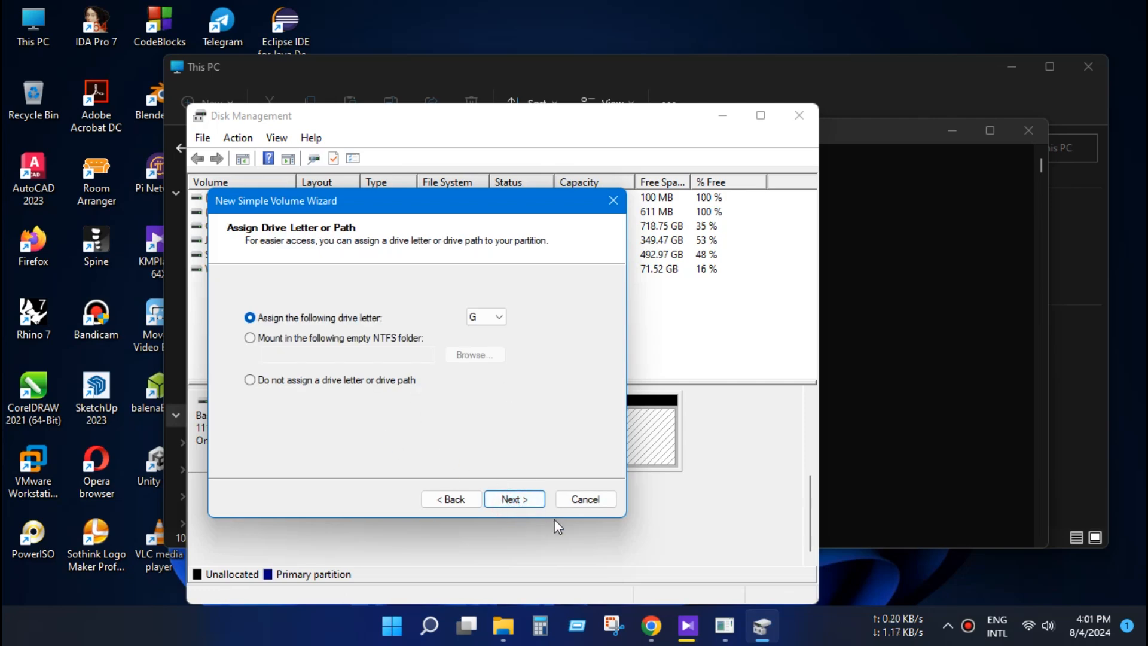
{"action": "left_click", "coordinate": [515, 499]}
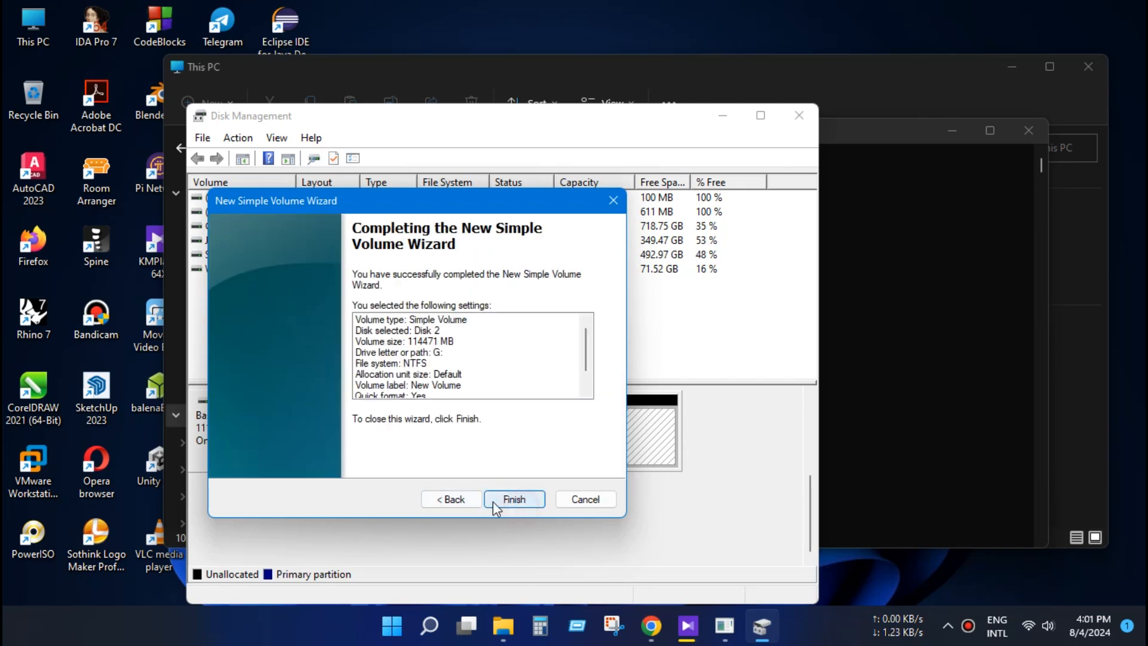
{"action": "left_click", "coordinate": [514, 499]}
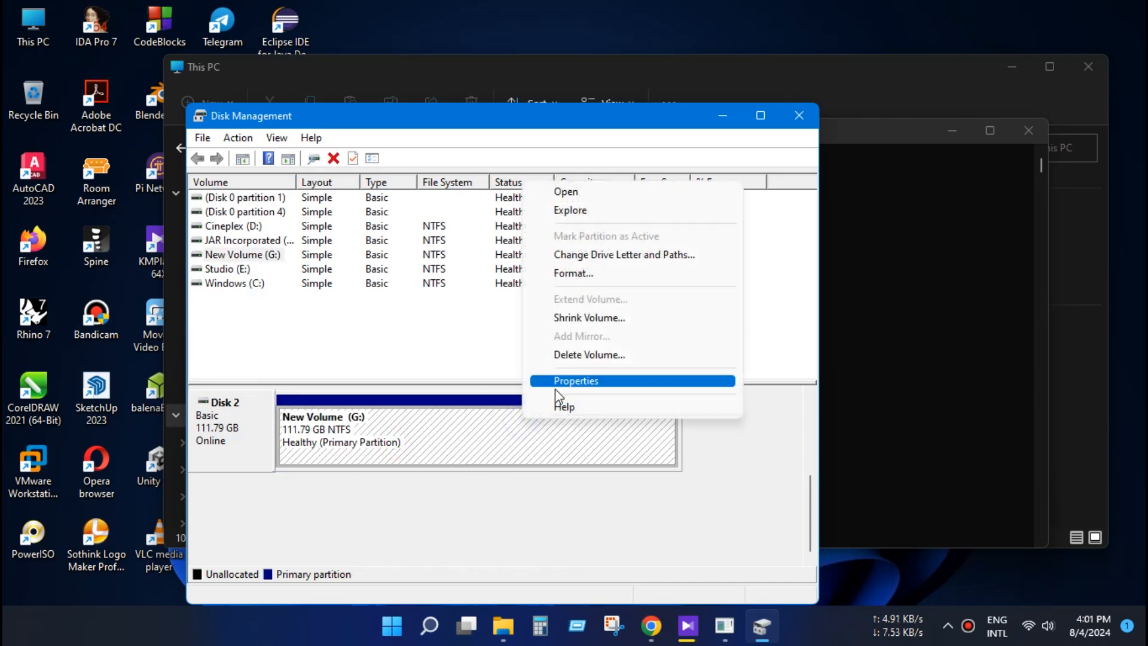
Open New Volume (G:) Properties to confirm NTFS and 111 GB capacity
{"action": "left_click", "coordinate": [582, 380]}
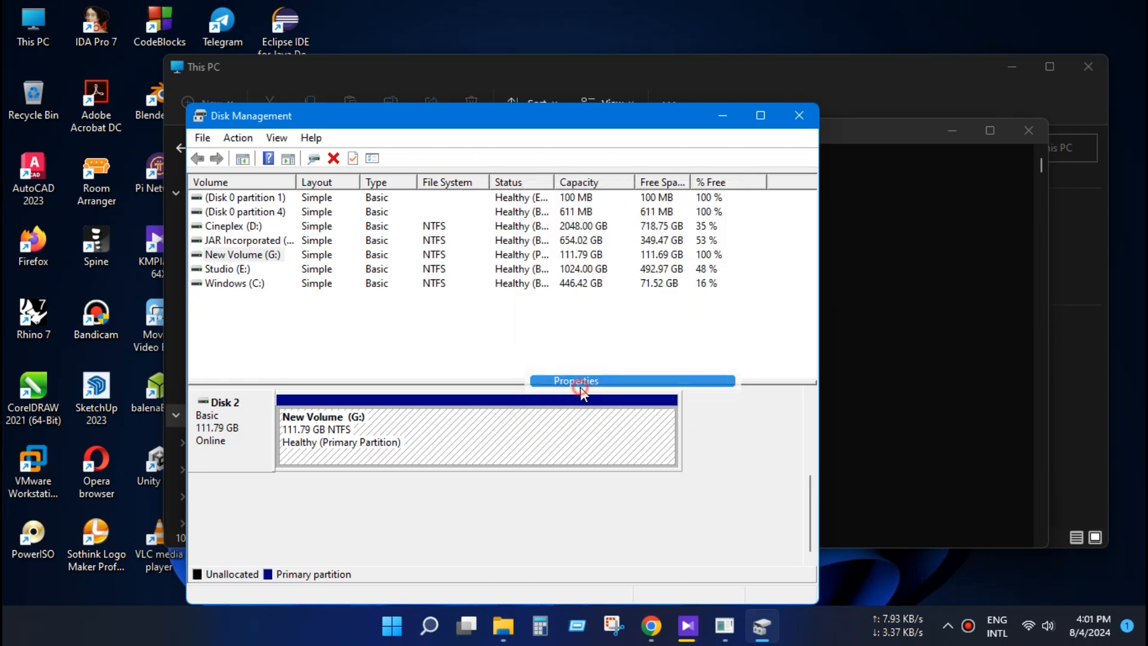
{"action": "left_click", "coordinate": [576, 389]}
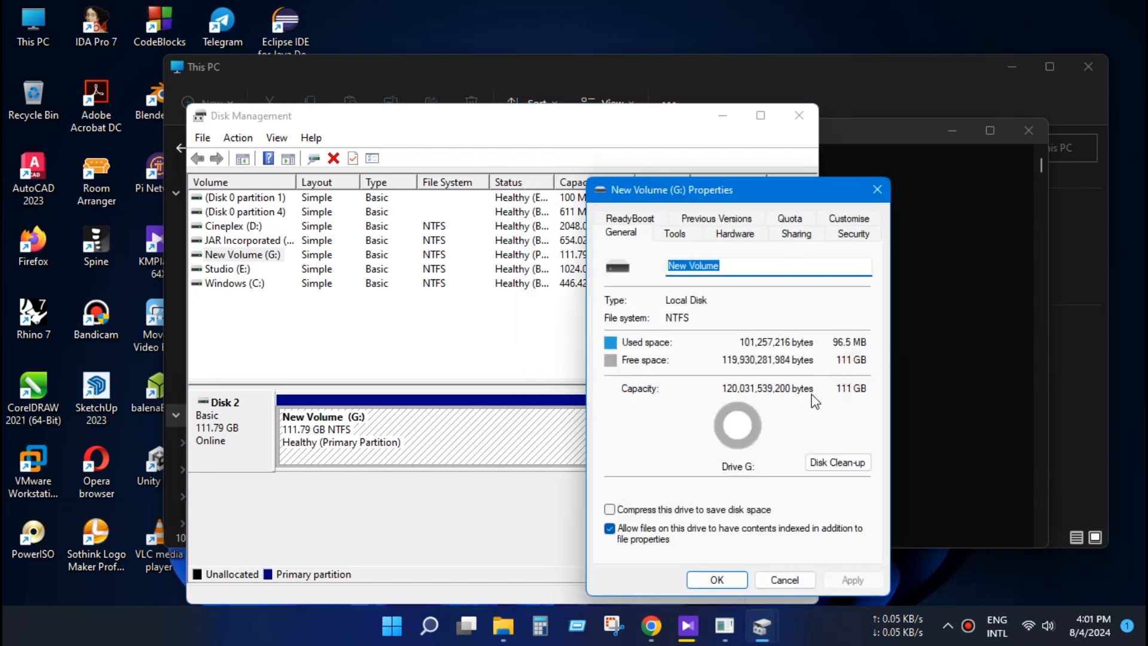
{"action": "mouse_move", "coordinate": [704, 148]}
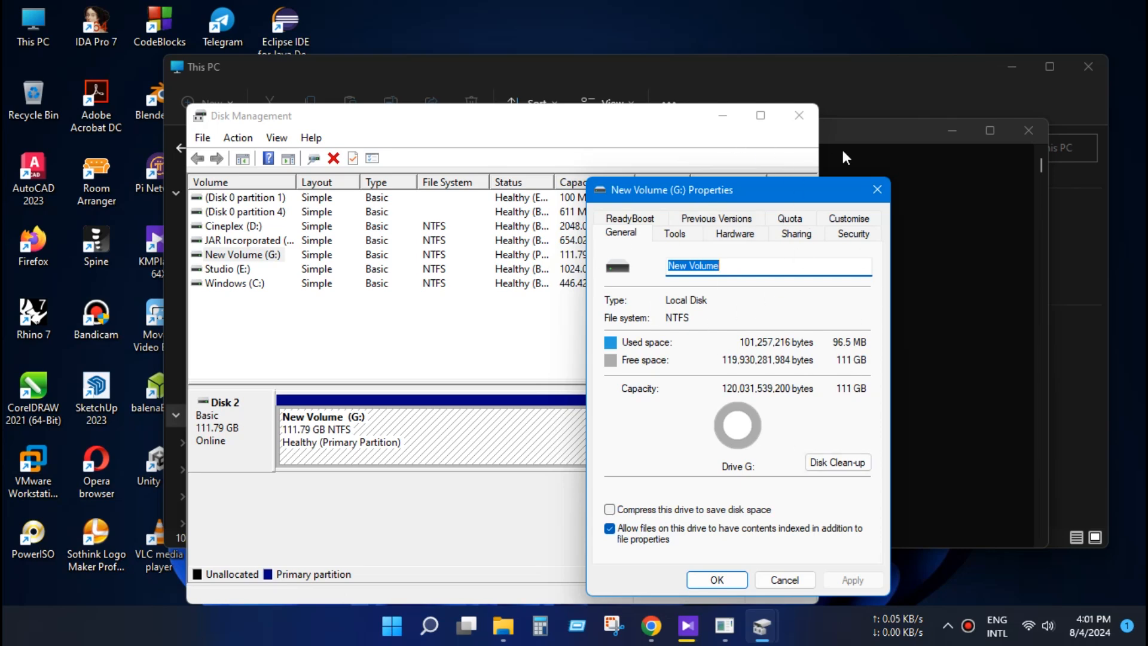
{"action": "mouse_move", "coordinate": [942, 276]}
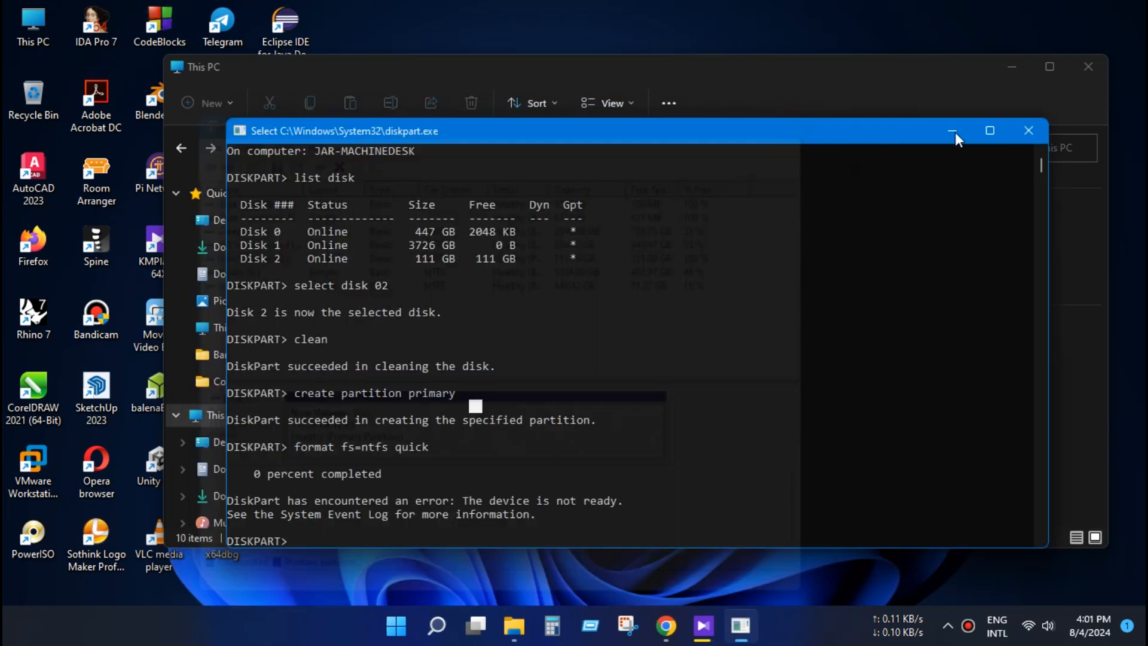
Minimize DiskPart while the Far Cry folder copies onto New Volume (G:), then show hidden tray icons
{"action": "left_click", "coordinate": [1029, 130]}
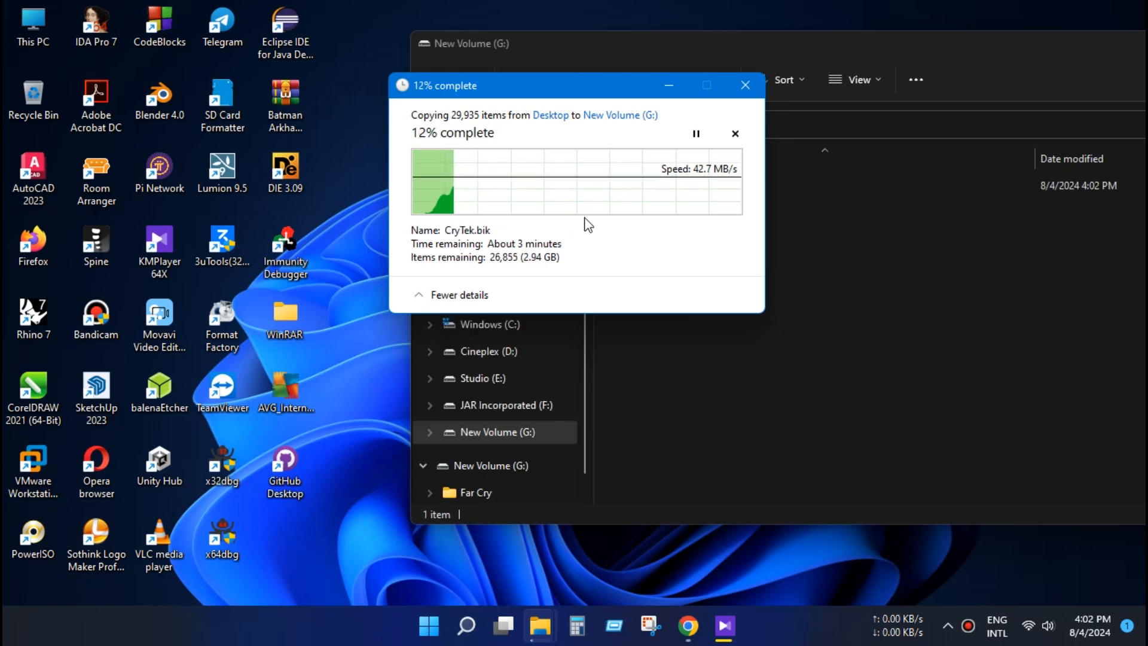
{"action": "left_click", "coordinate": [744, 85]}
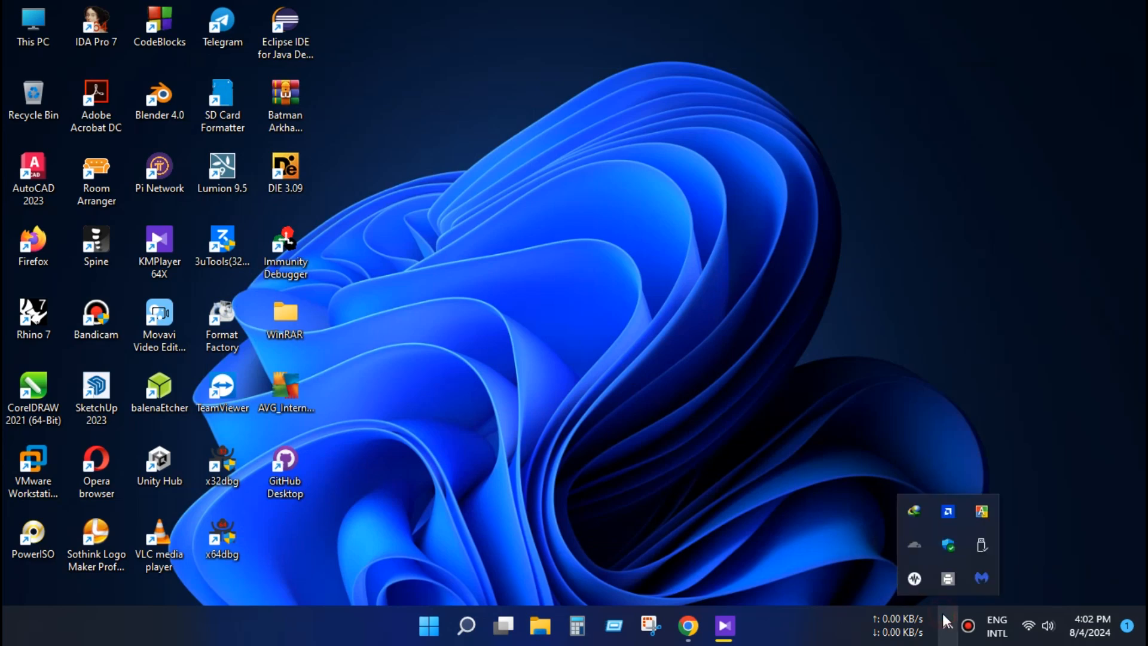
Eject the External USB 3.0 drive via Safely Remove Hardware and return to New Volume (G:)
{"action": "left_click", "coordinate": [981, 546]}
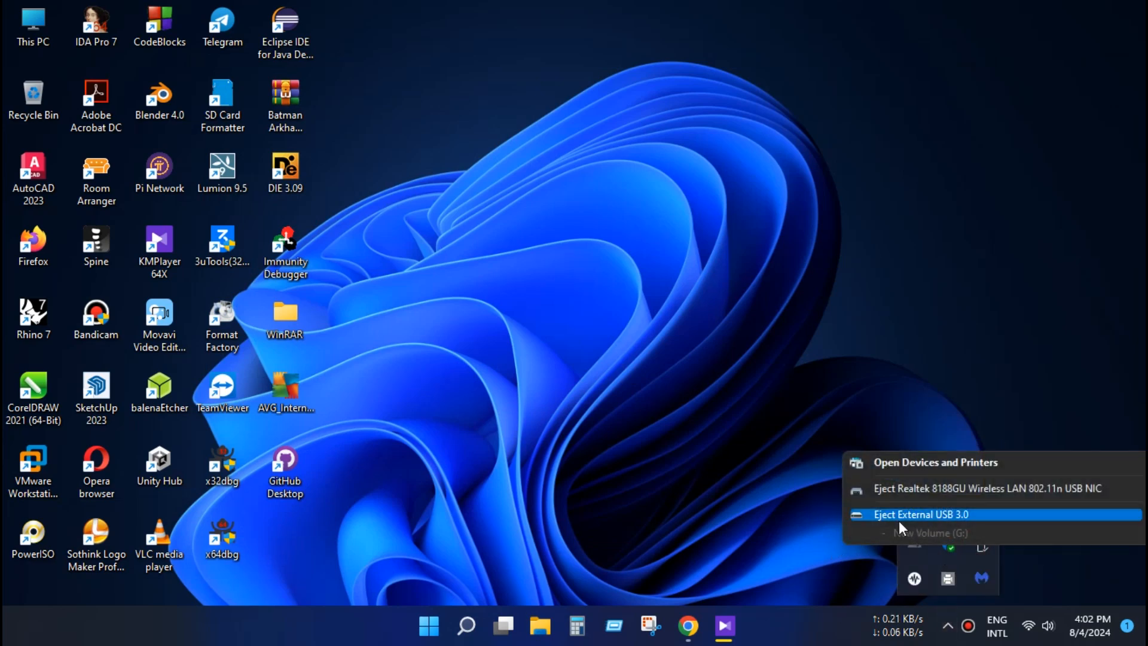
{"action": "left_click", "coordinate": [929, 514]}
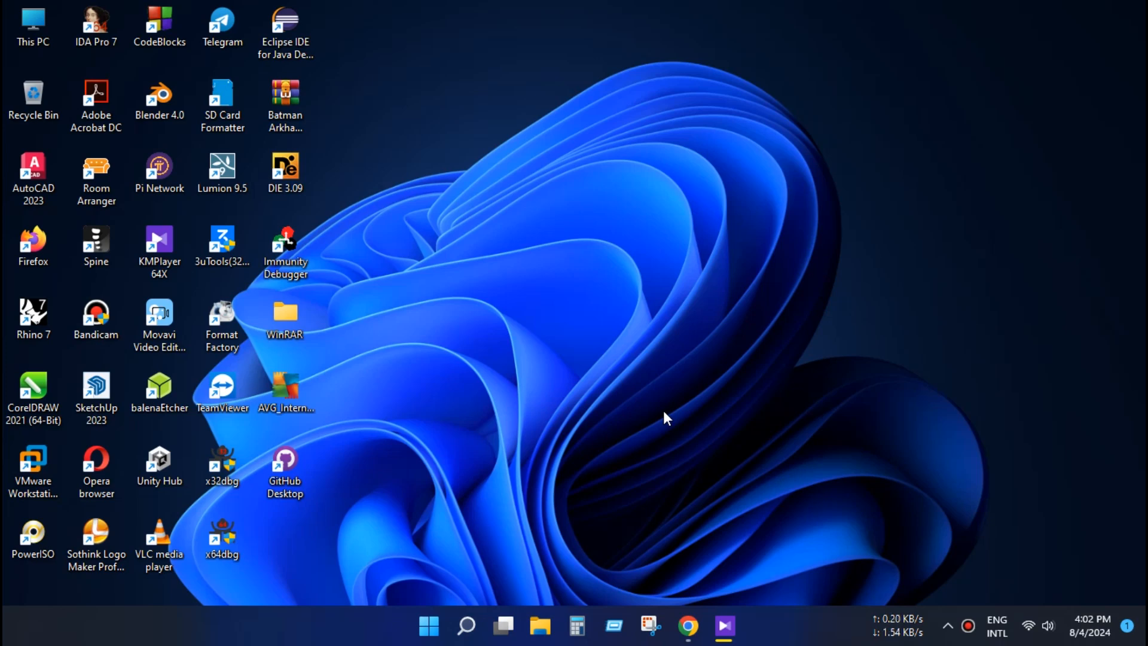
{"action": "left_click", "coordinate": [31, 21]}
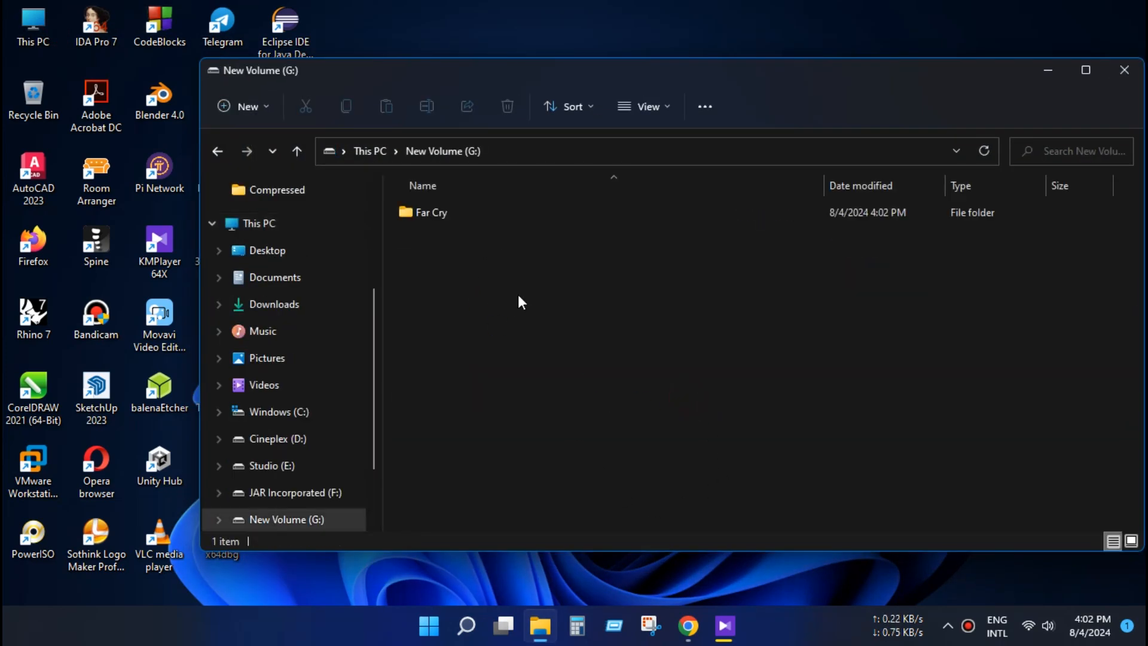
Open the Far Cry folder on G: to view its 16 items, including Bin32 and FCData
{"action": "double_click", "coordinate": [431, 213]}
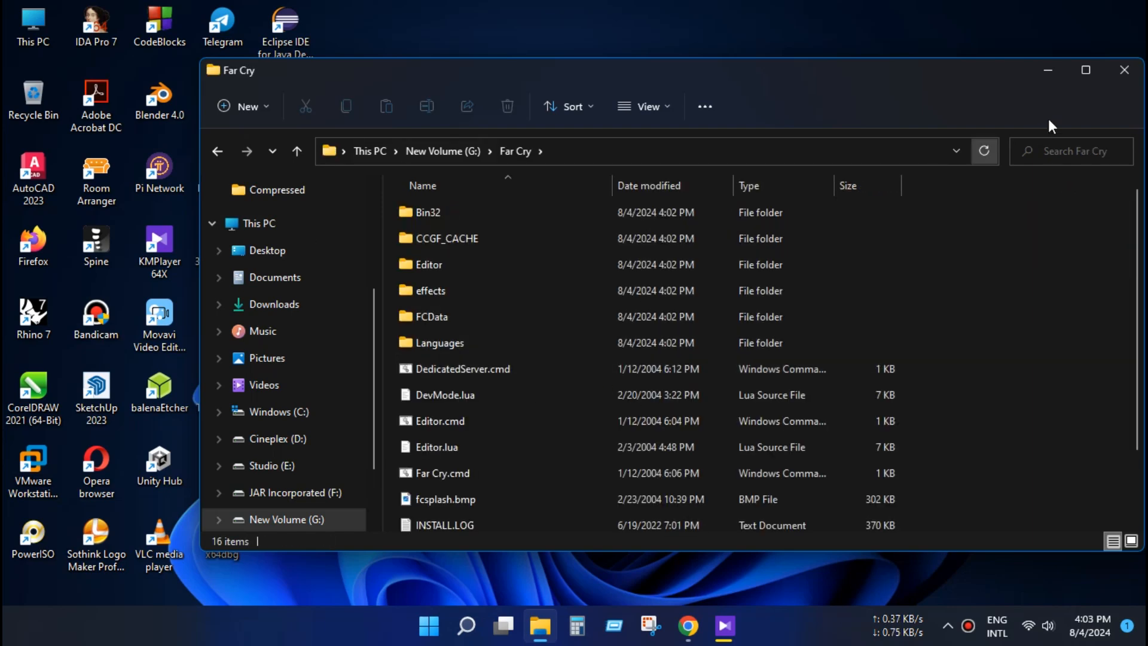